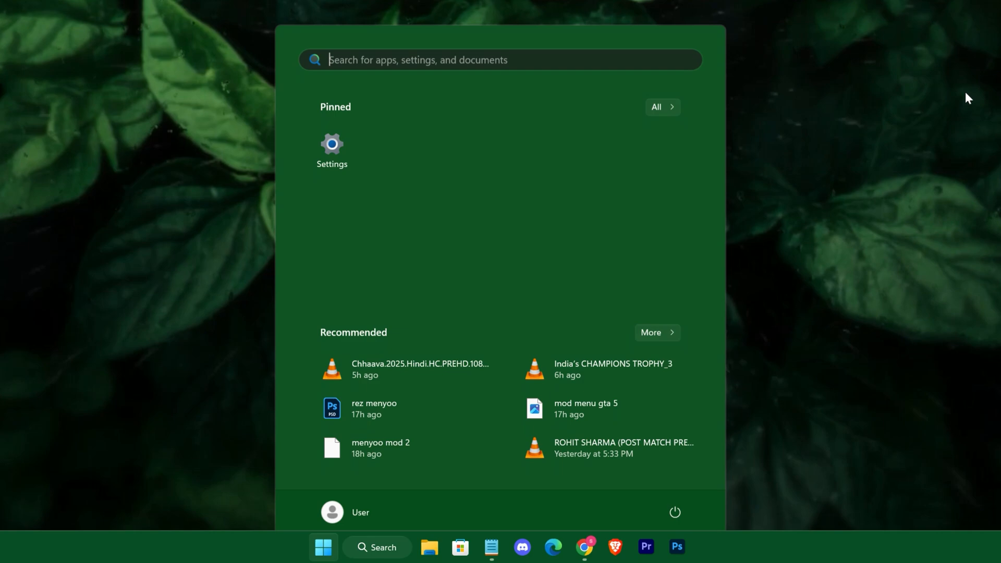
# - Create a restore point for Local Disk C: described as 'ultimate optimization'
pyautogui.write('restore')
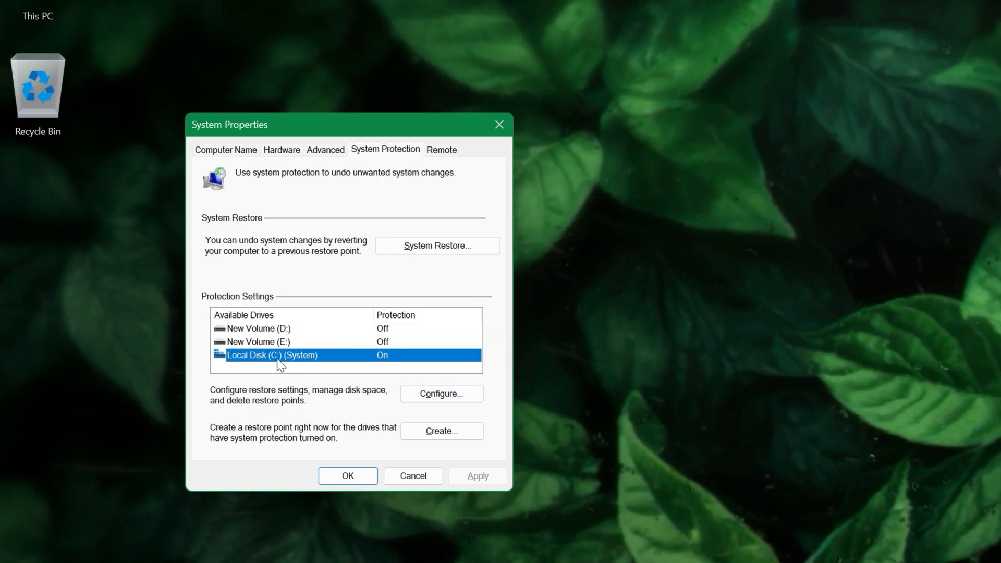
pyautogui.click(441, 393)
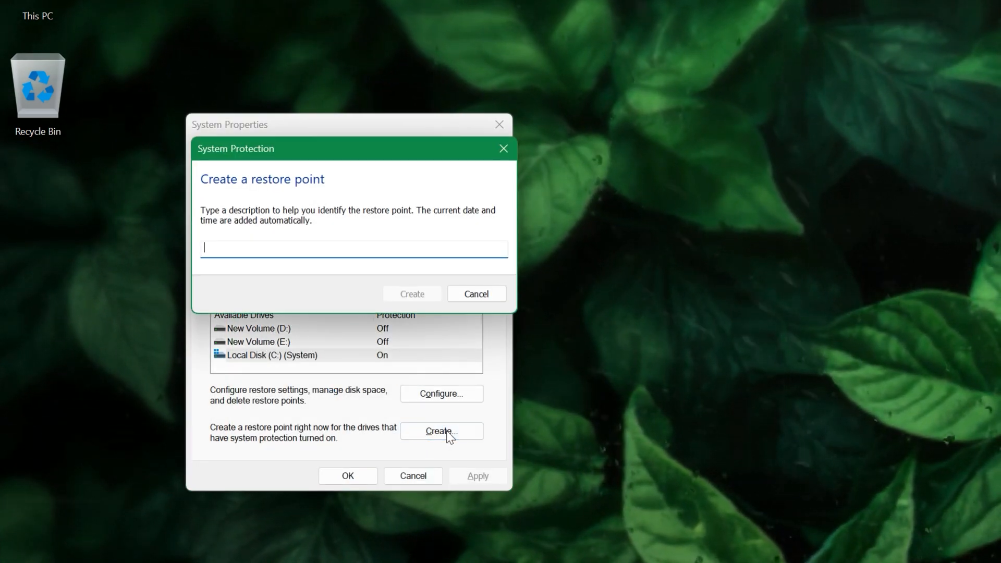
pyautogui.write('u')
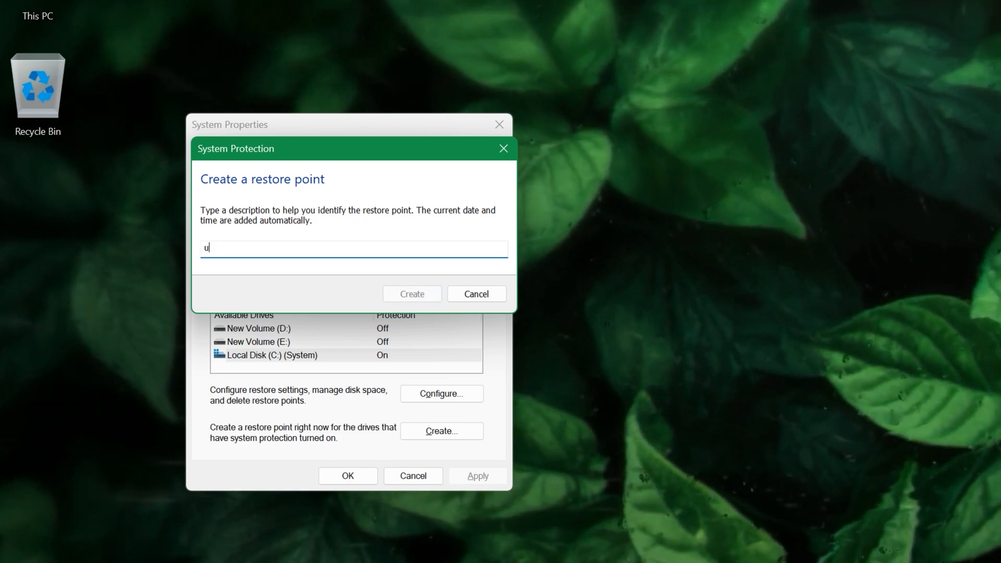
pyautogui.write('ltimate optimiz')
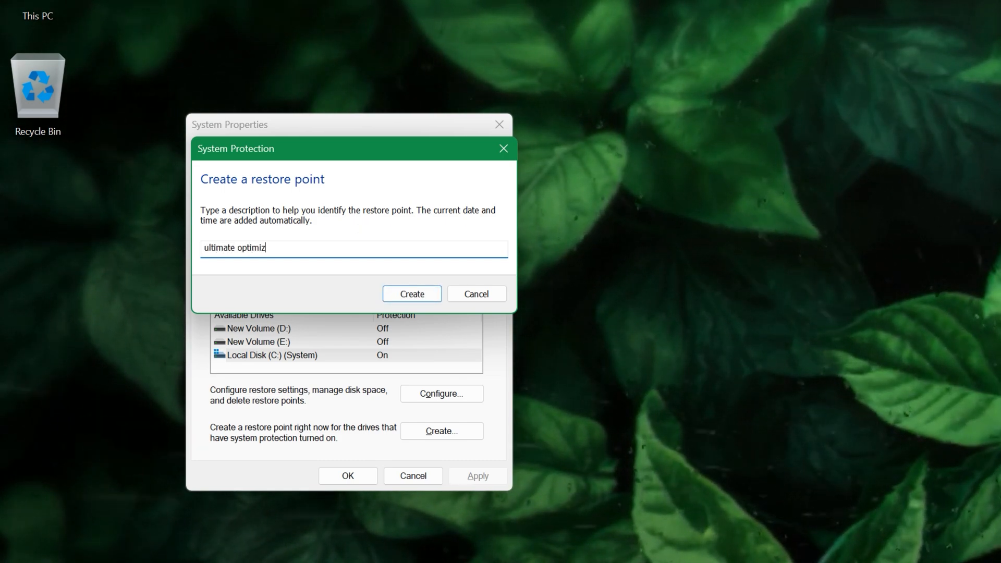
pyautogui.write('ation')
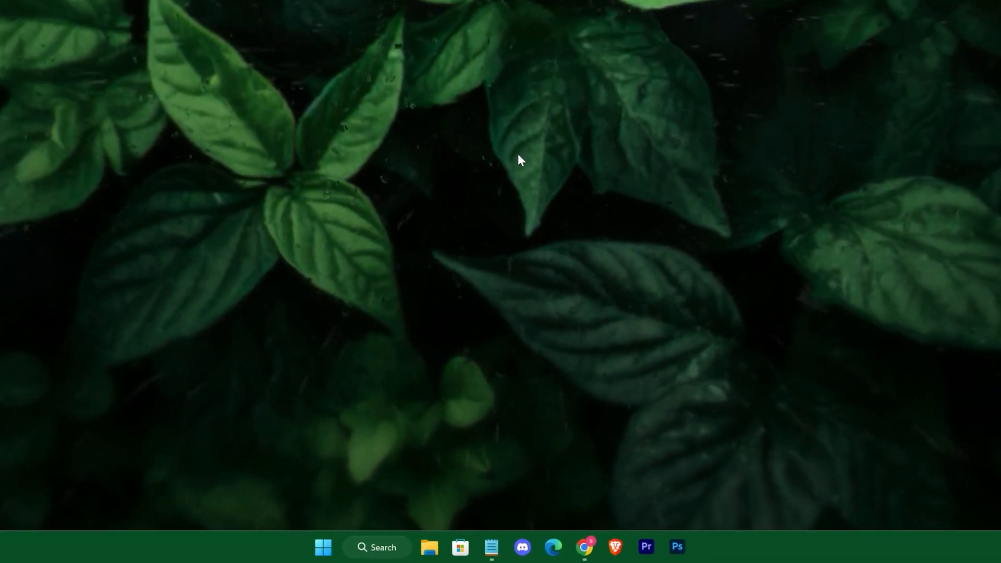
pyautogui.click(323, 547)
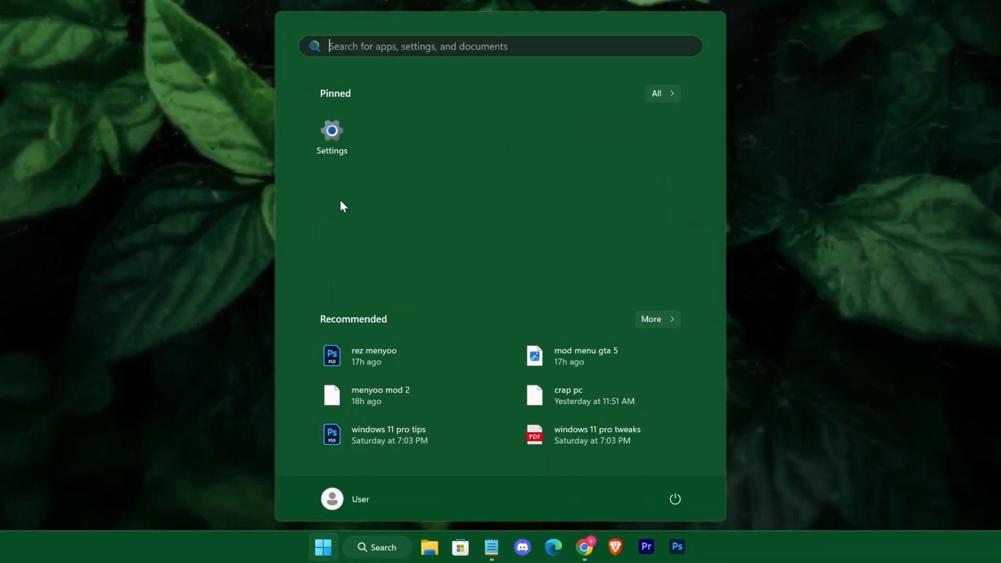
pyautogui.click(332, 137)
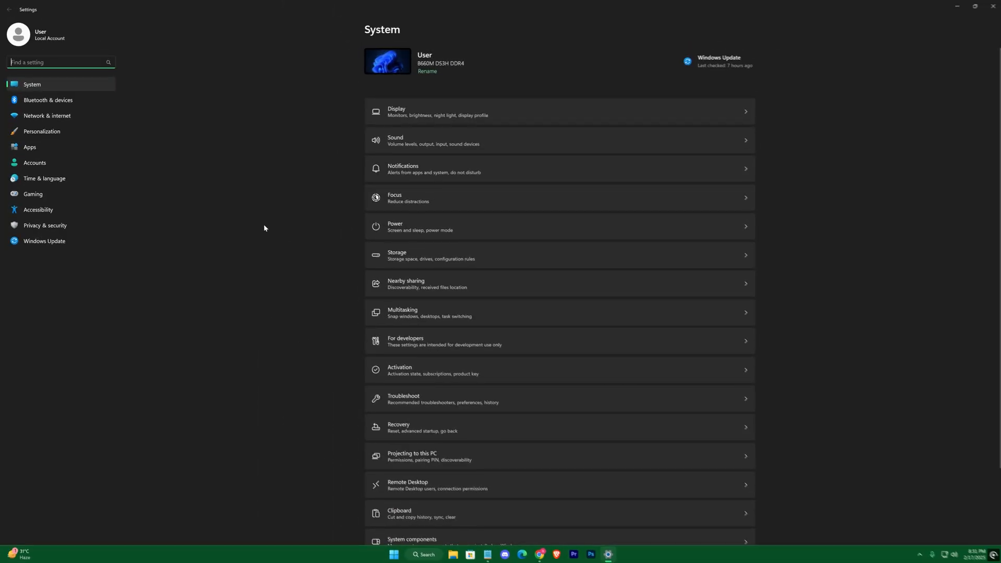
pyautogui.click(45, 225)
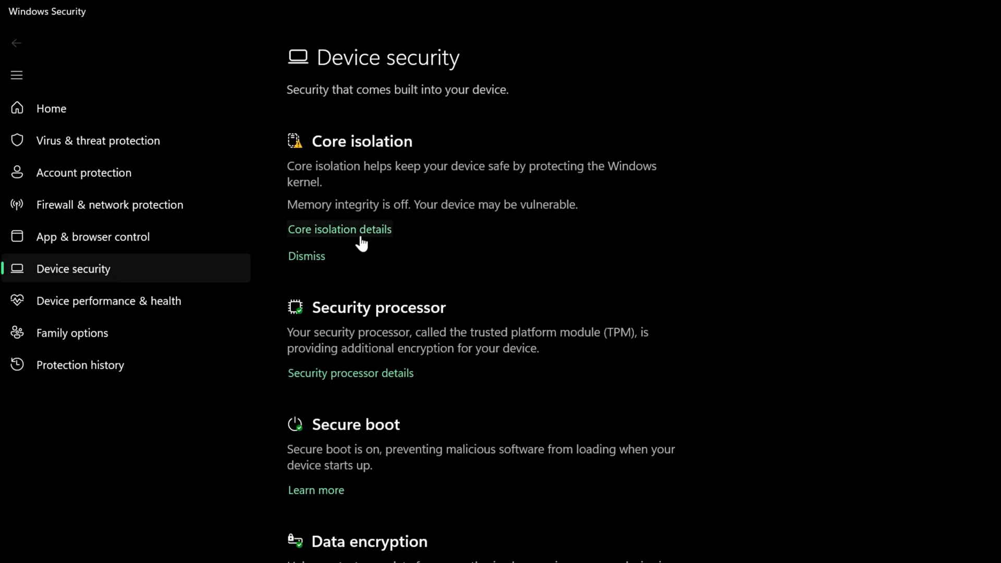
pyautogui.click(339, 230)
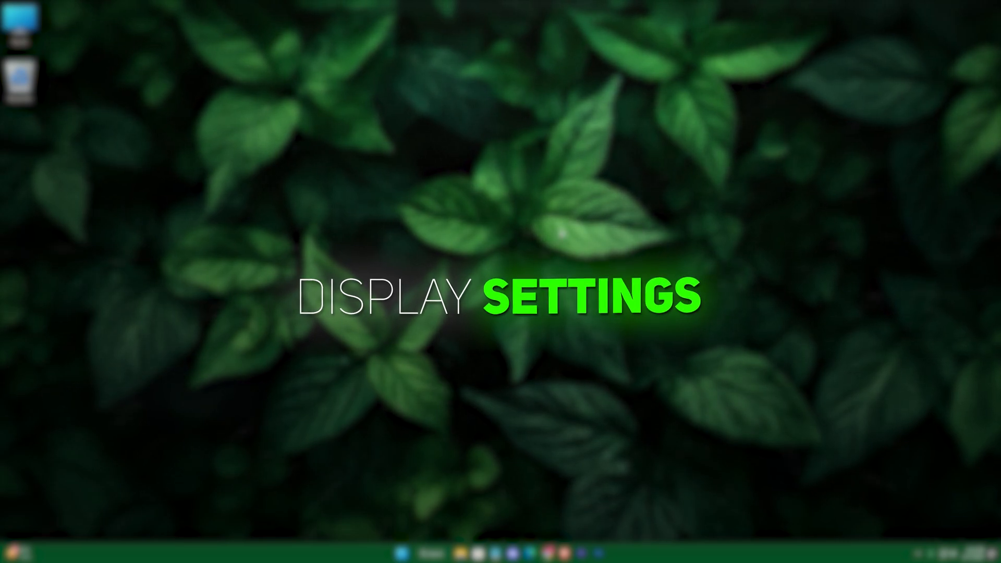
# - Set the 3840×2160 main monitor's refresh rate to 144 Hz in Advanced display
pyautogui.click(322, 547)
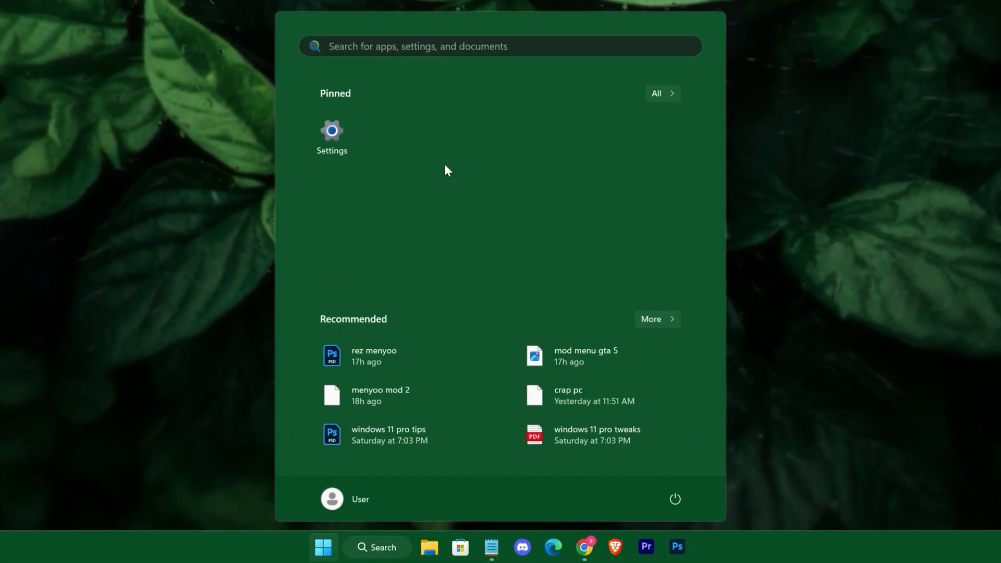
pyautogui.click(331, 134)
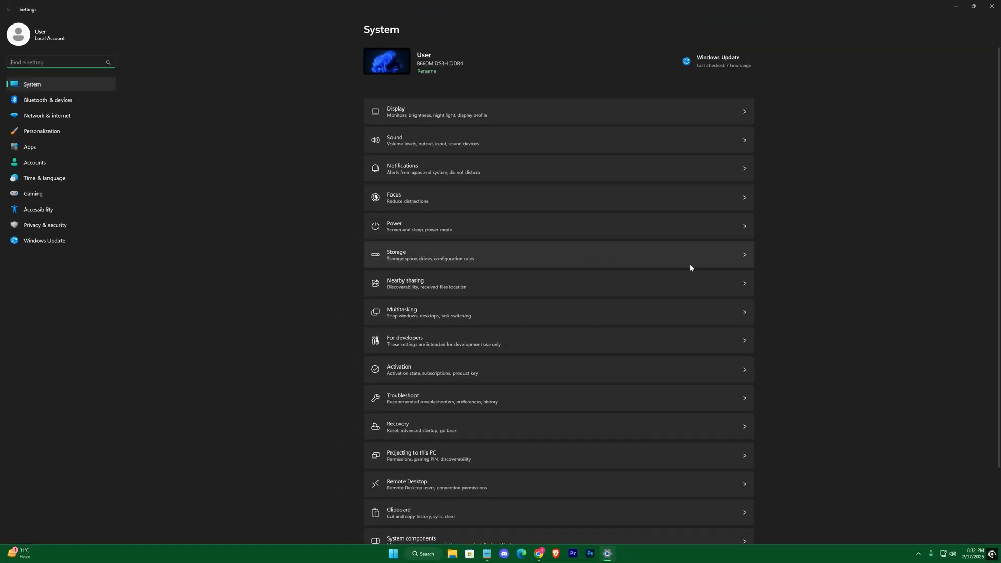
pyautogui.click(558, 111)
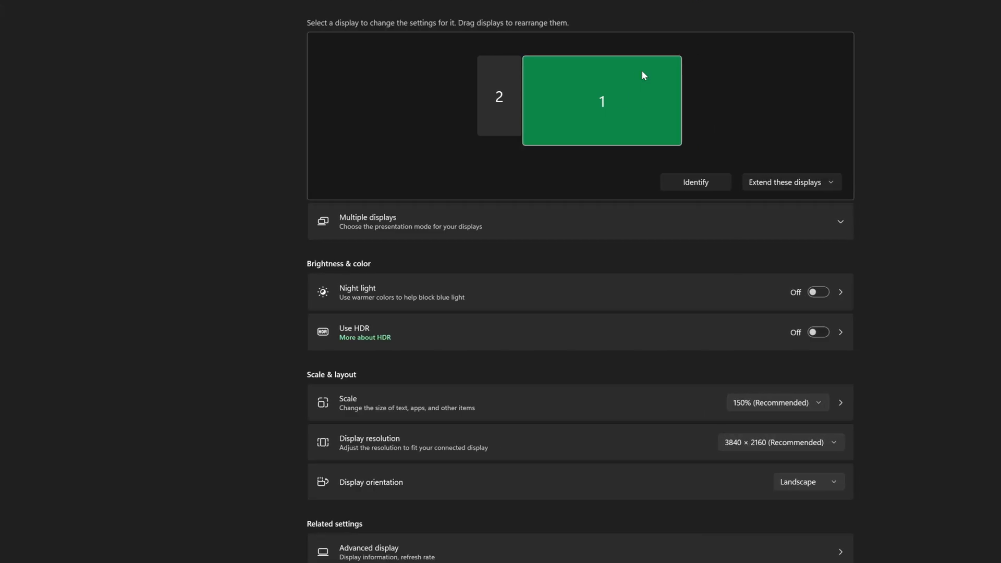
pyautogui.scroll(-3)
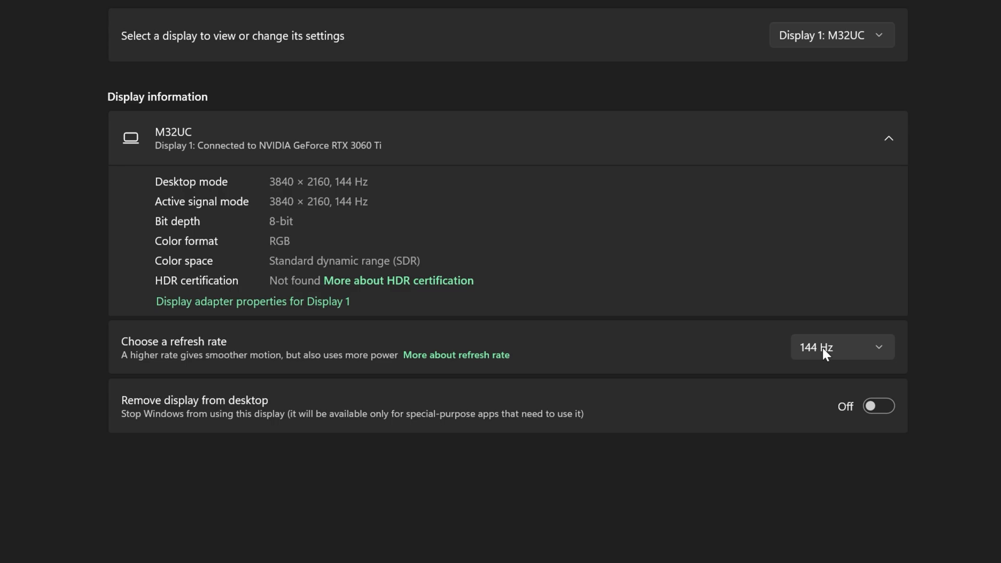
pyautogui.click(841, 346)
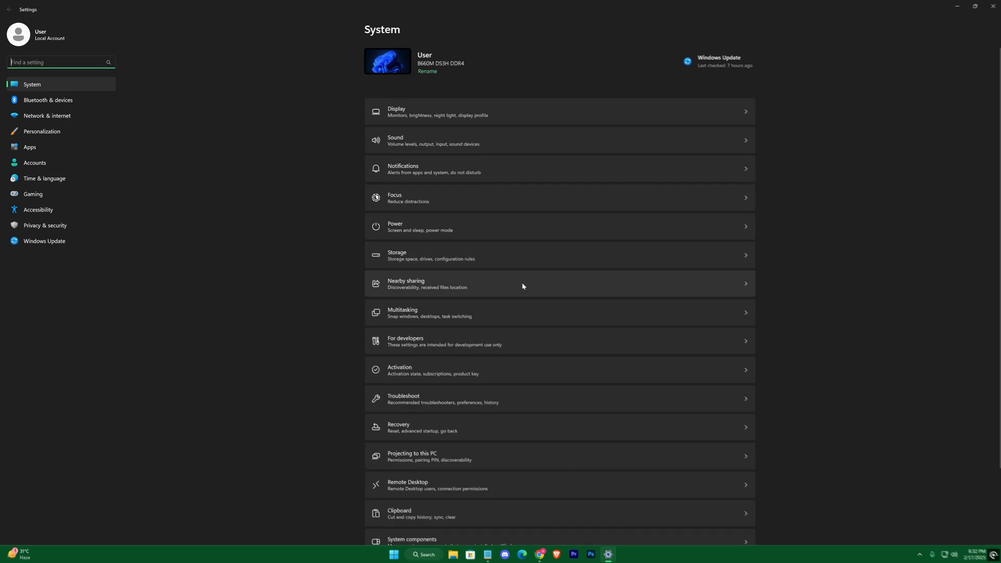
# - Switch transparency effects off
pyautogui.write('tra')
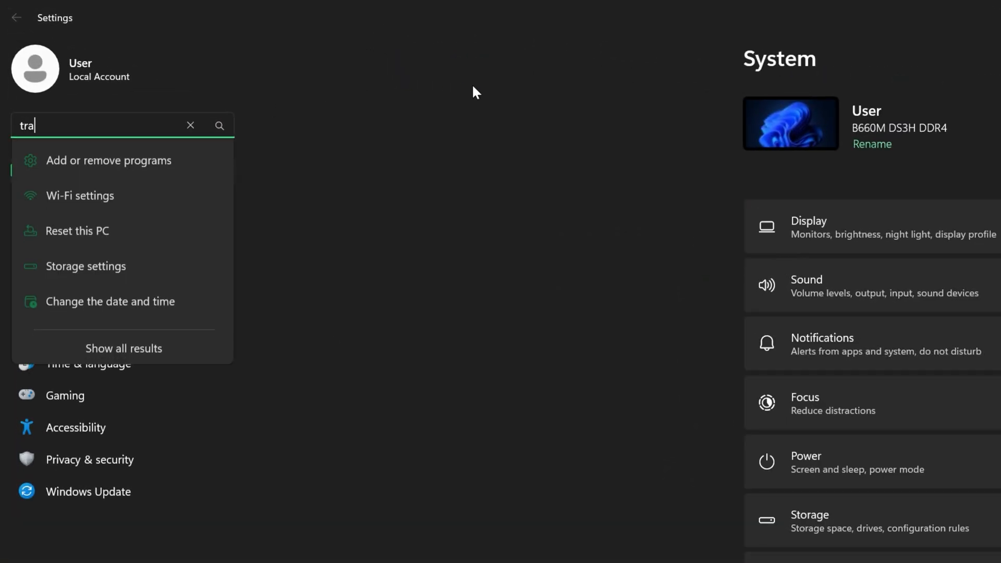
pyautogui.write('transparency')
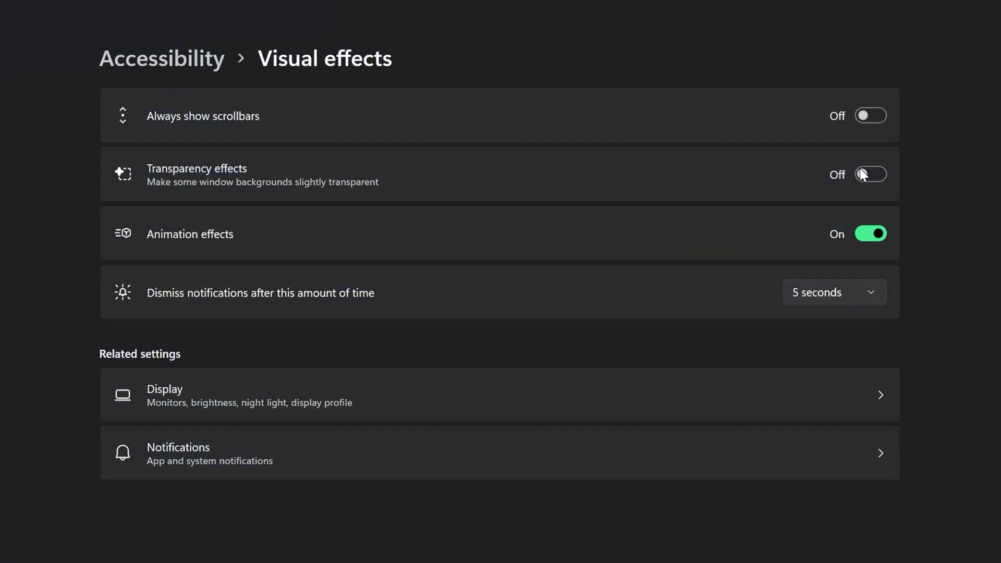
pyautogui.click(870, 234)
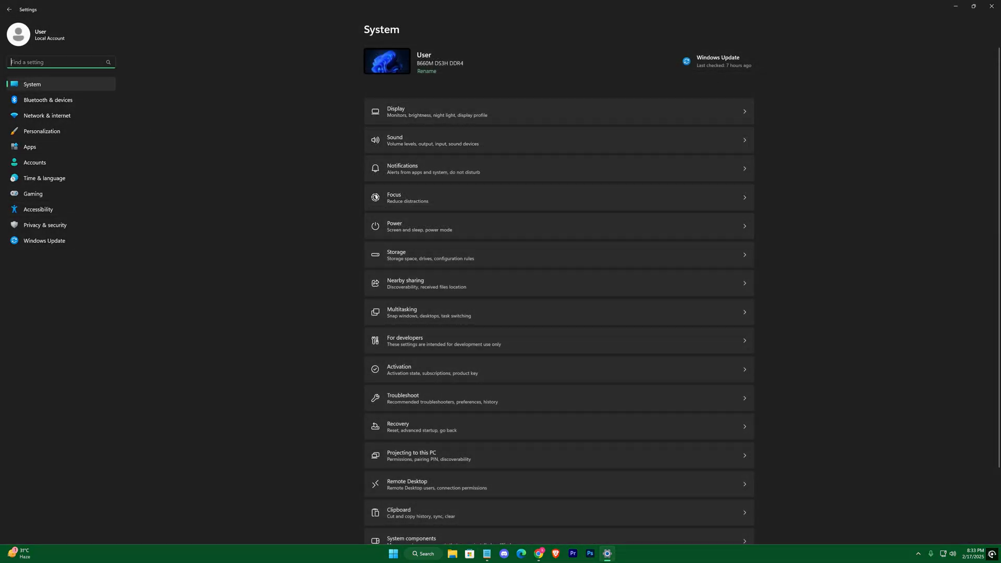
# - Turn off Optimizations for windowed games in the default graphics settings
pyautogui.write('graphics')
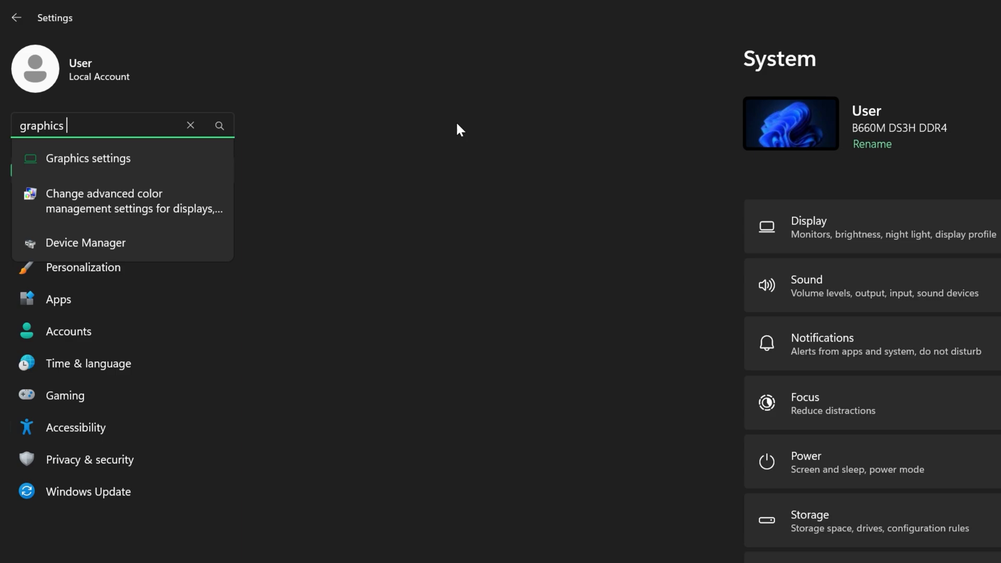
pyautogui.click(88, 157)
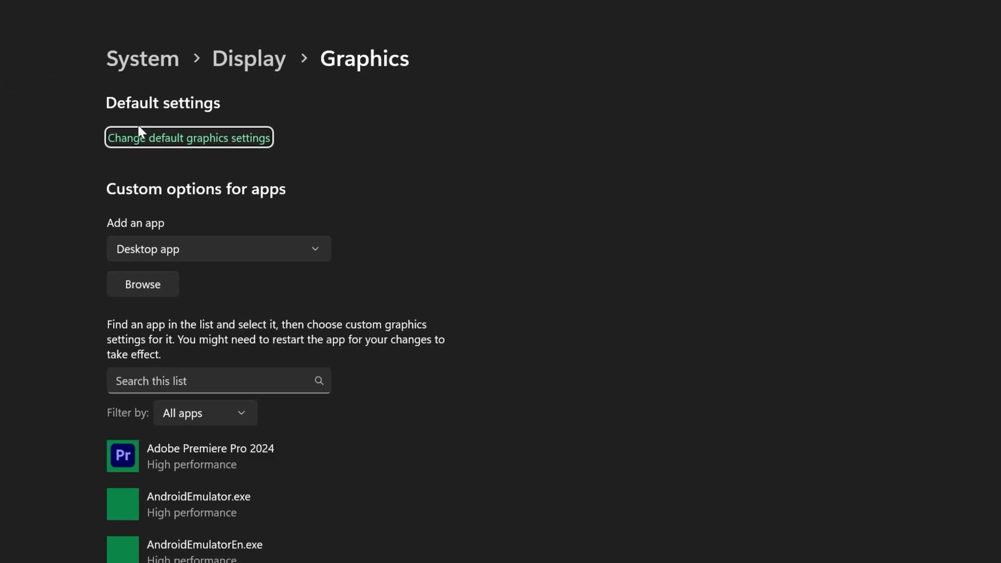
pyautogui.click(188, 137)
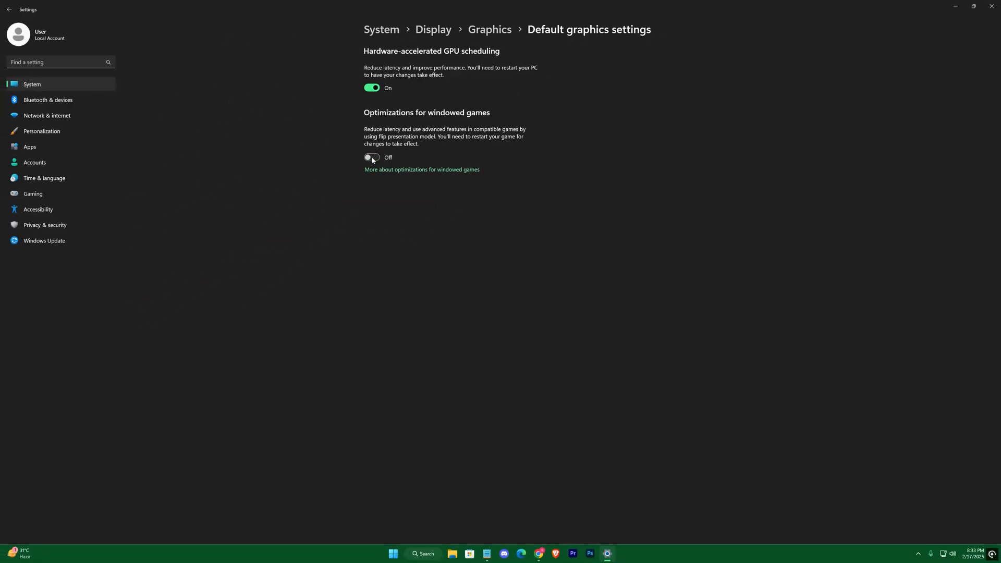
pyautogui.click(370, 157)
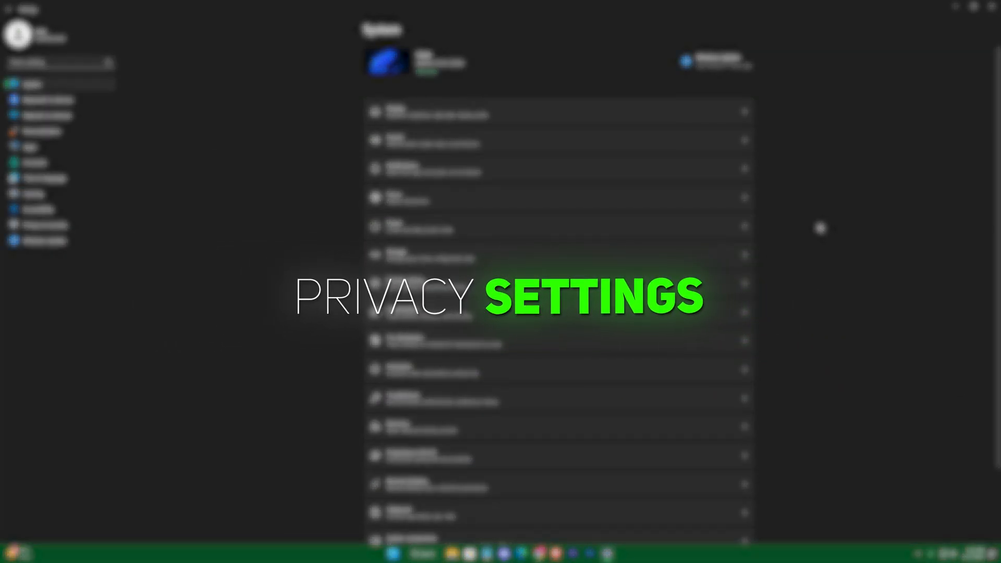
# - Turn off all four Privacy & security > General toggles, including advertising ID
pyautogui.click(45, 224)
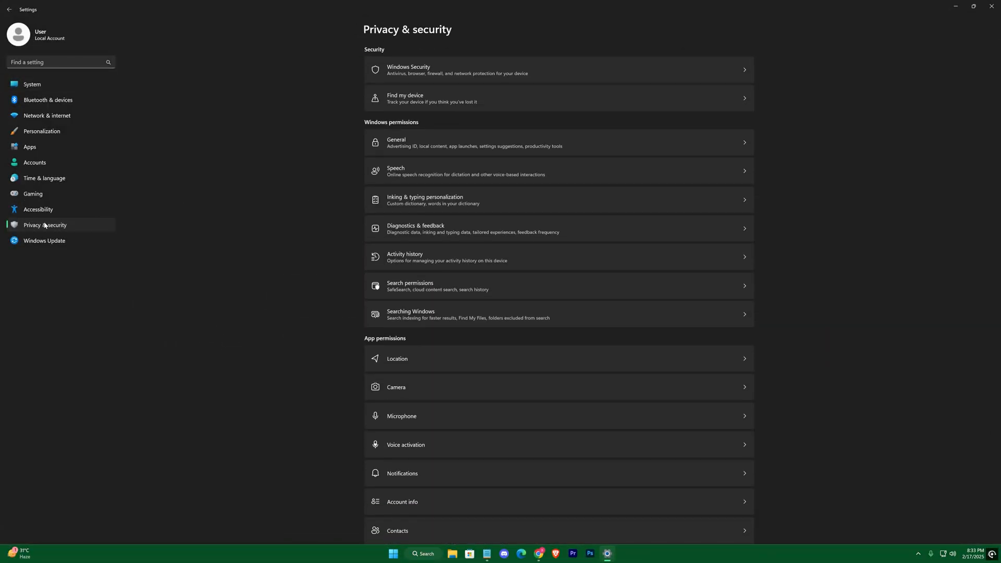
pyautogui.click(558, 143)
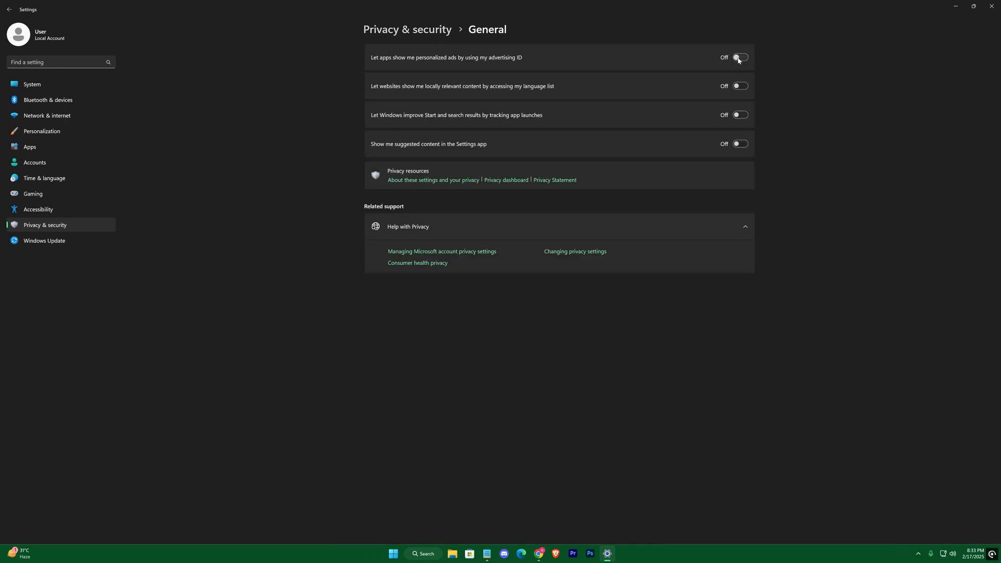
pyautogui.moveTo(741, 70)
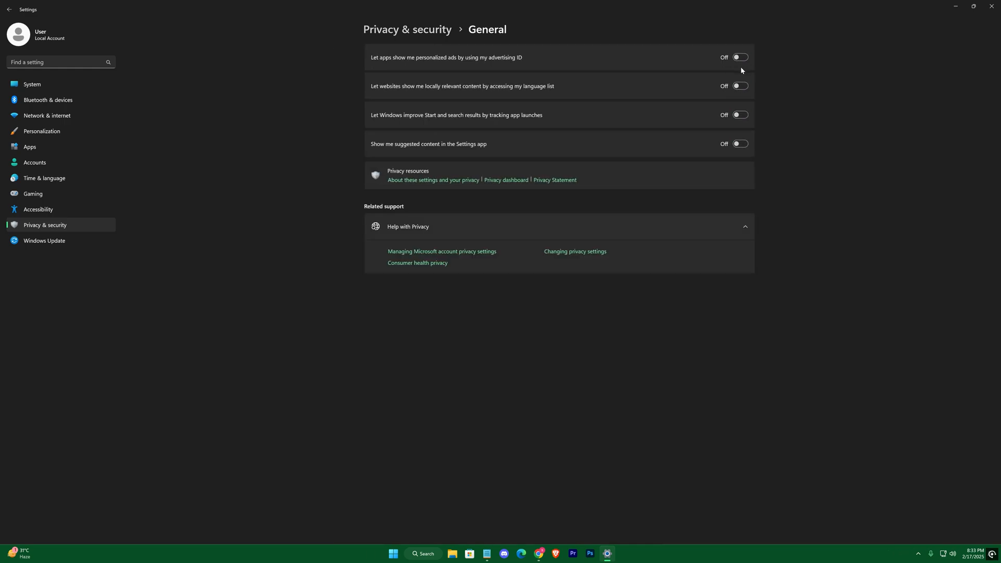
pyautogui.click(10, 9)
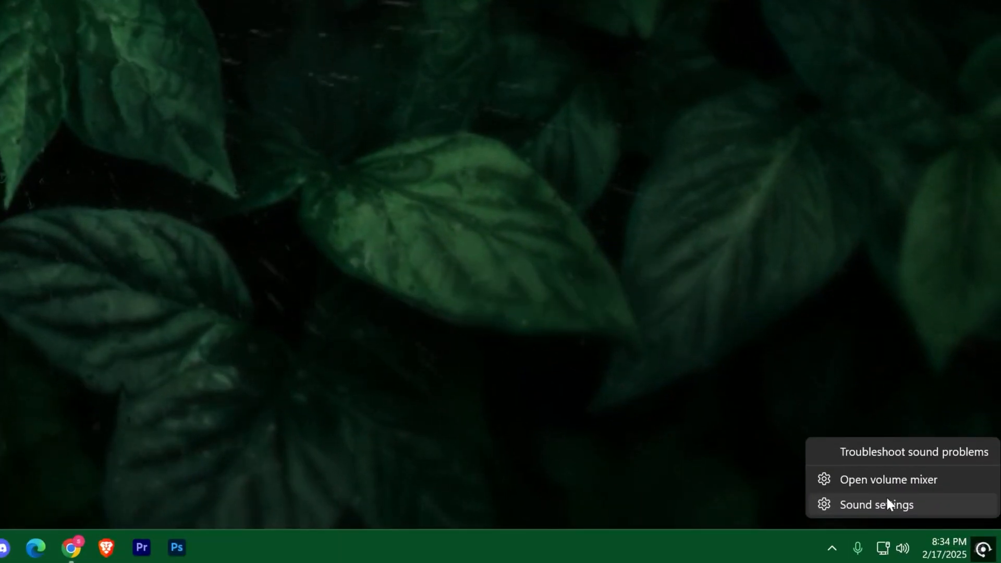
# - Open More sound settings, confirm Communications is 'Do nothing', and select Speakers
pyautogui.click(876, 504)
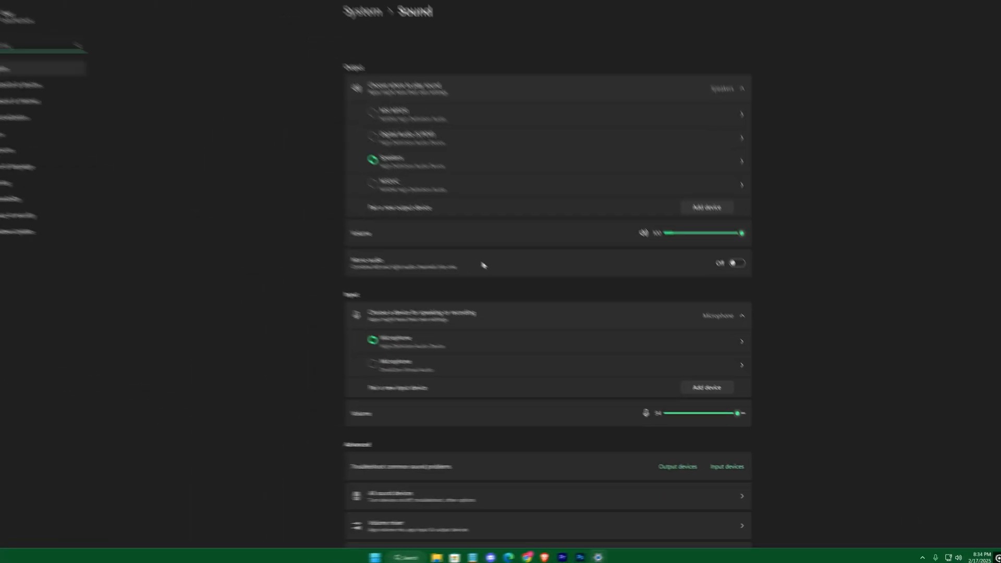
pyautogui.scroll(-3)
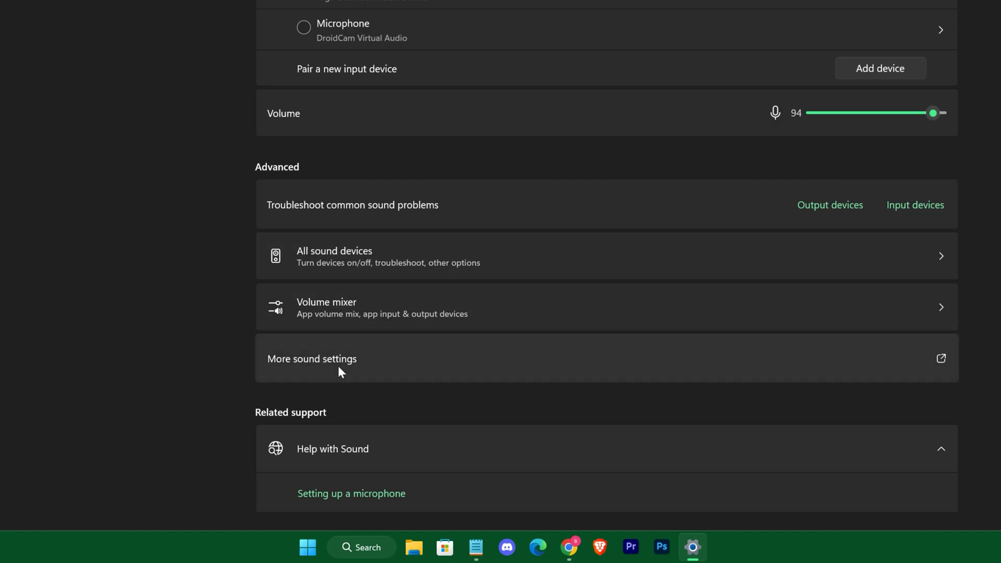
pyautogui.click(312, 358)
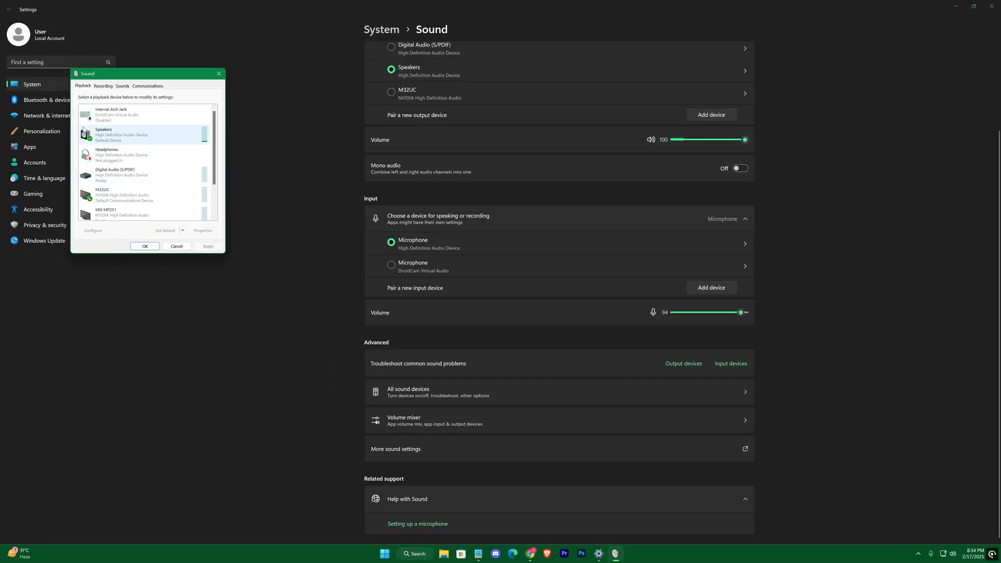
pyautogui.click(147, 86)
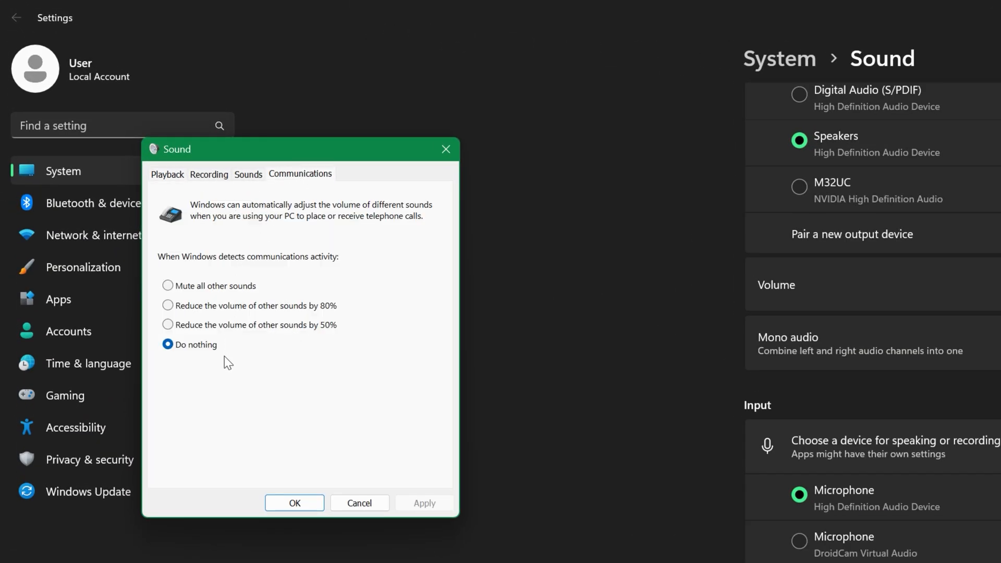
pyautogui.moveTo(182, 359)
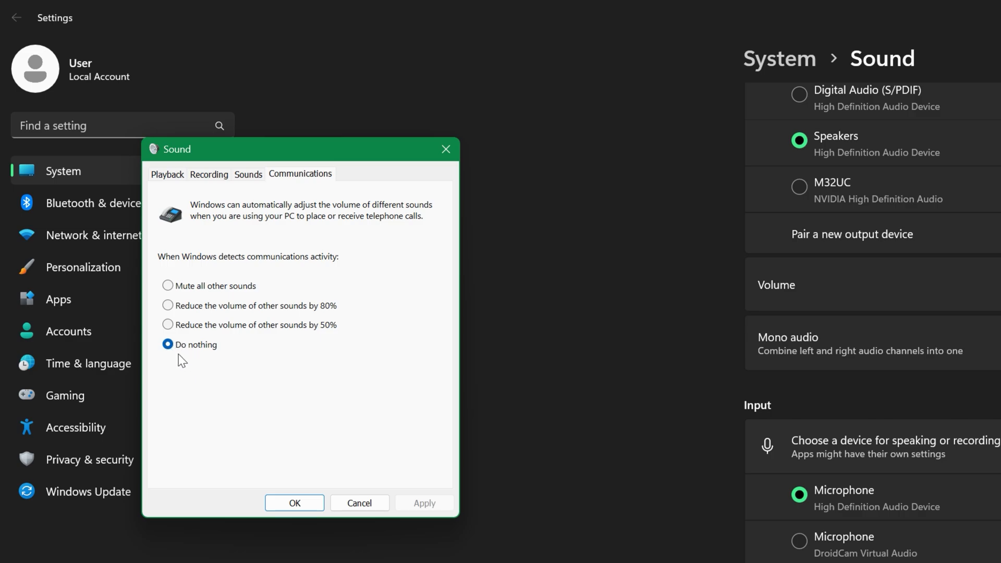
pyautogui.click(167, 174)
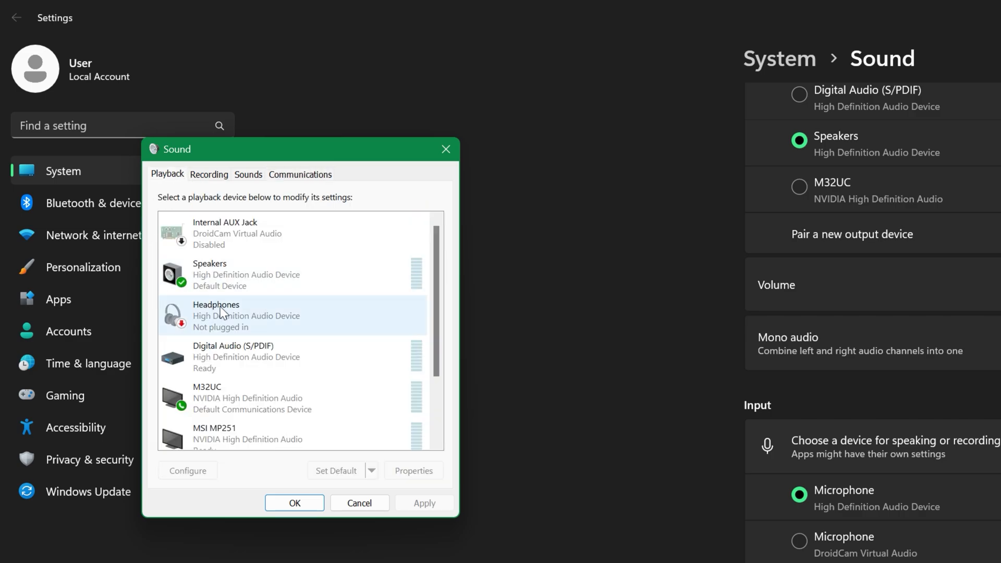
pyautogui.click(294, 275)
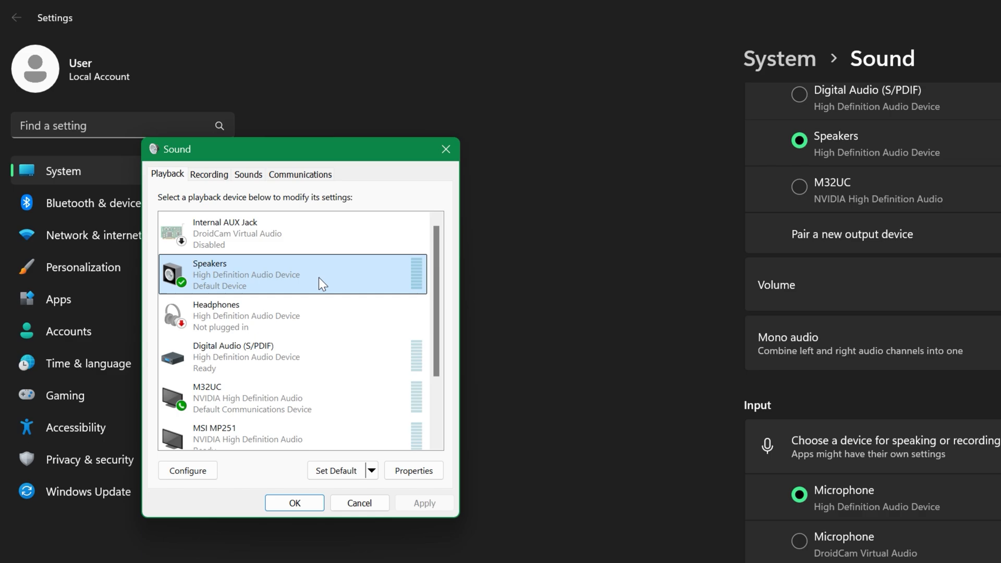
# - Confirm the Speakers output level is 100 on its Properties Levels tab
pyautogui.click(413, 470)
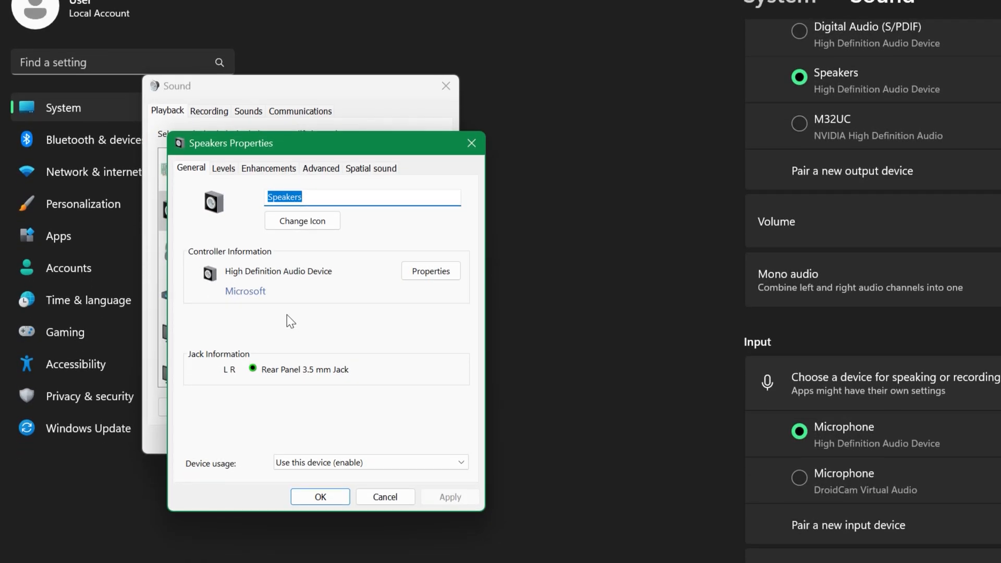
pyautogui.click(223, 168)
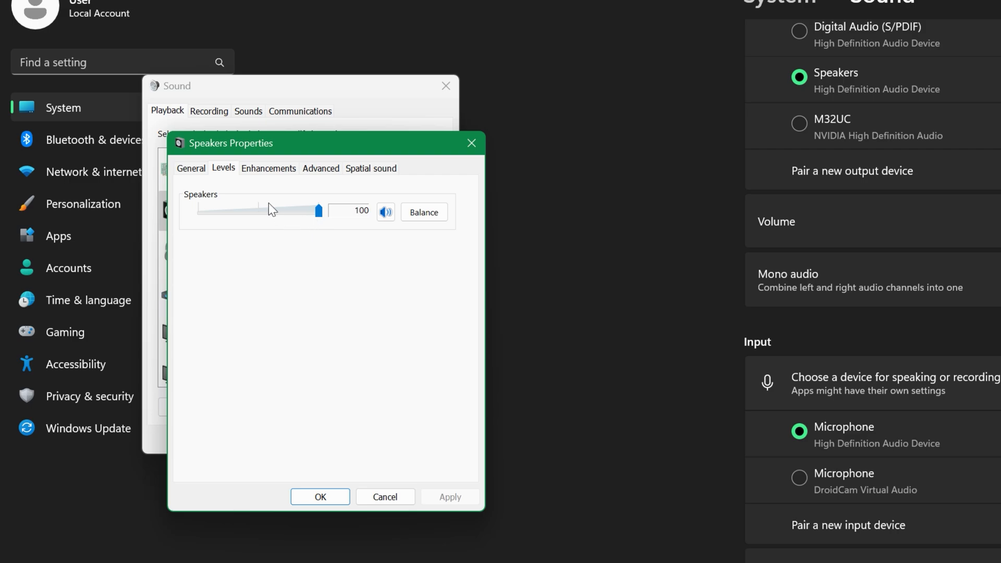
pyautogui.click(320, 168)
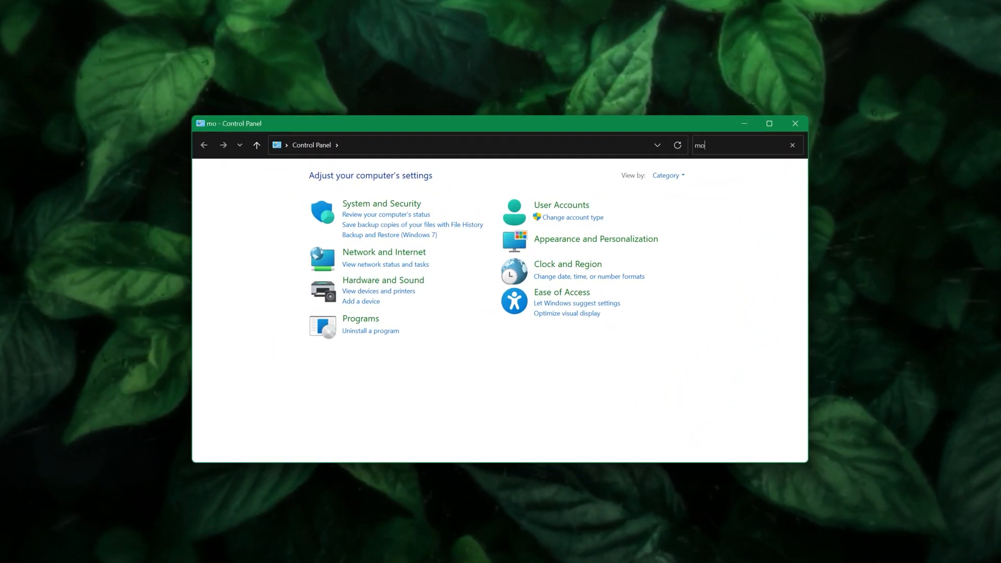
# - Search Control Panel for 'mouse' and open Mouse Properties' Pointer Options tab
pyautogui.write('use')
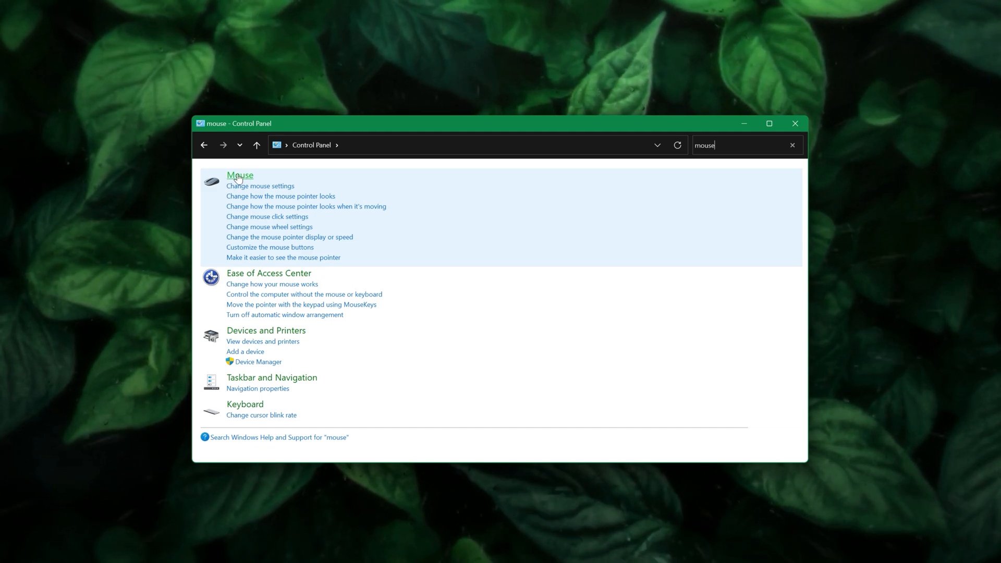
pyautogui.click(240, 175)
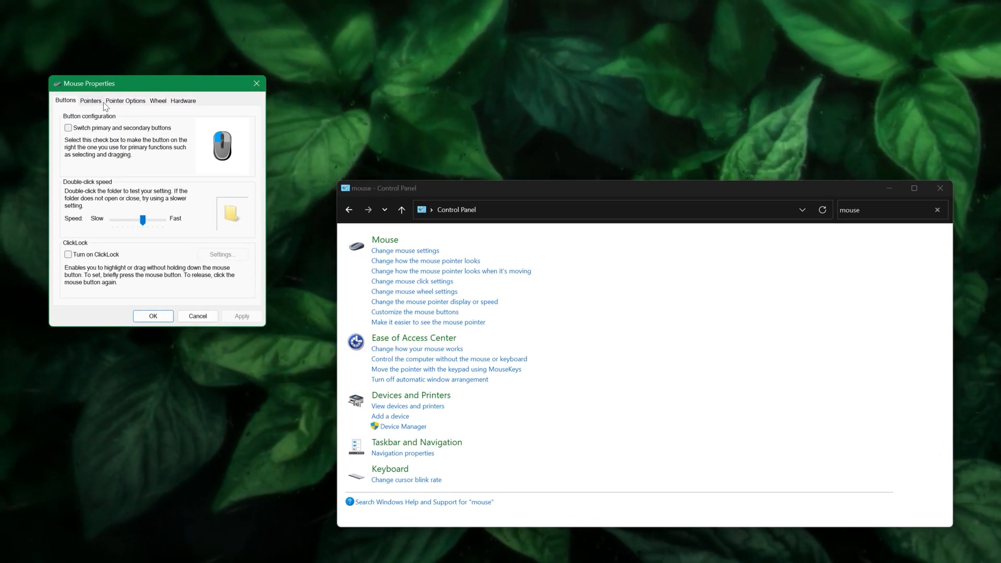
pyautogui.click(125, 101)
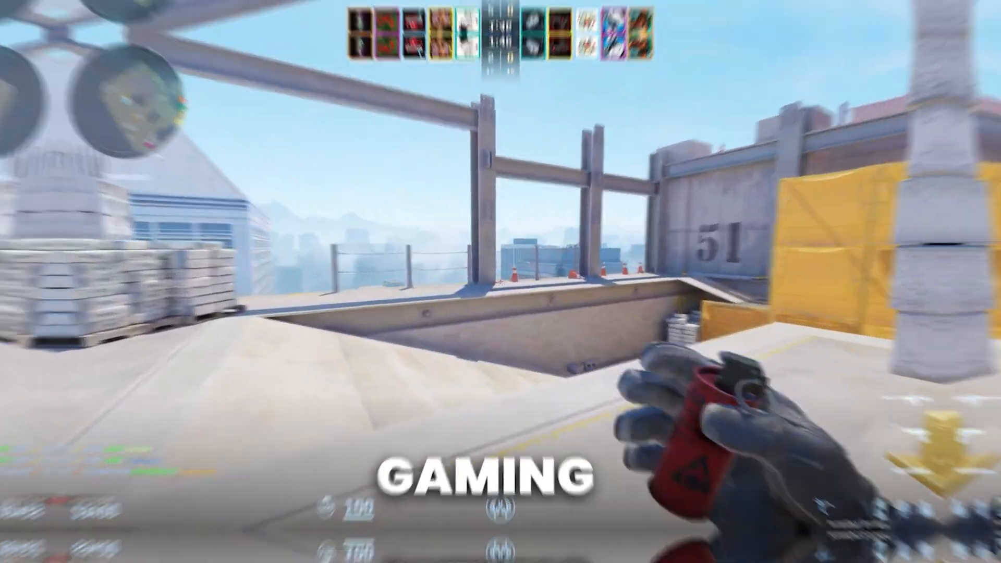
# - Switch off 'Allow your controller to open Game Bar' in Gaming settings
pyautogui.click(323, 547)
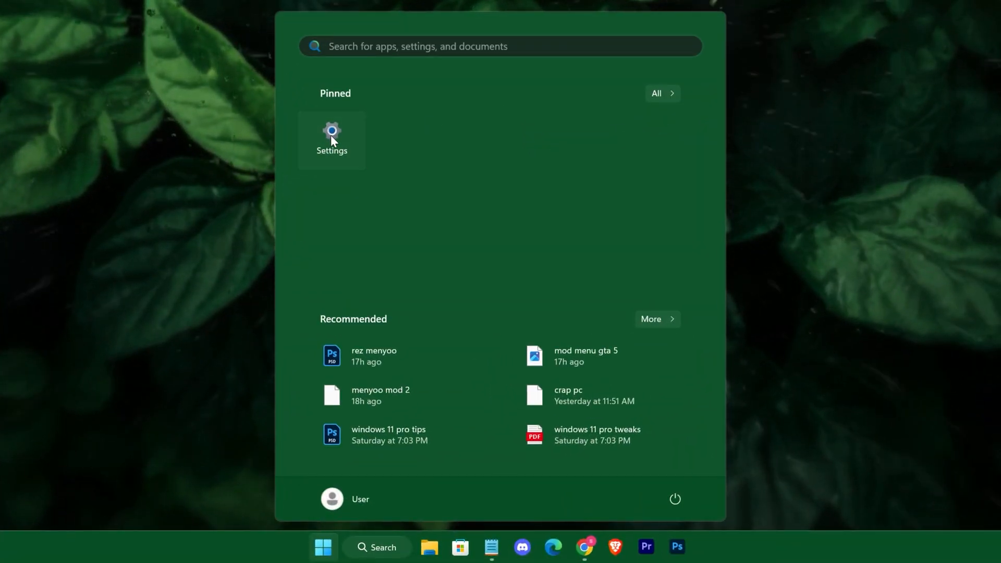
pyautogui.click(331, 139)
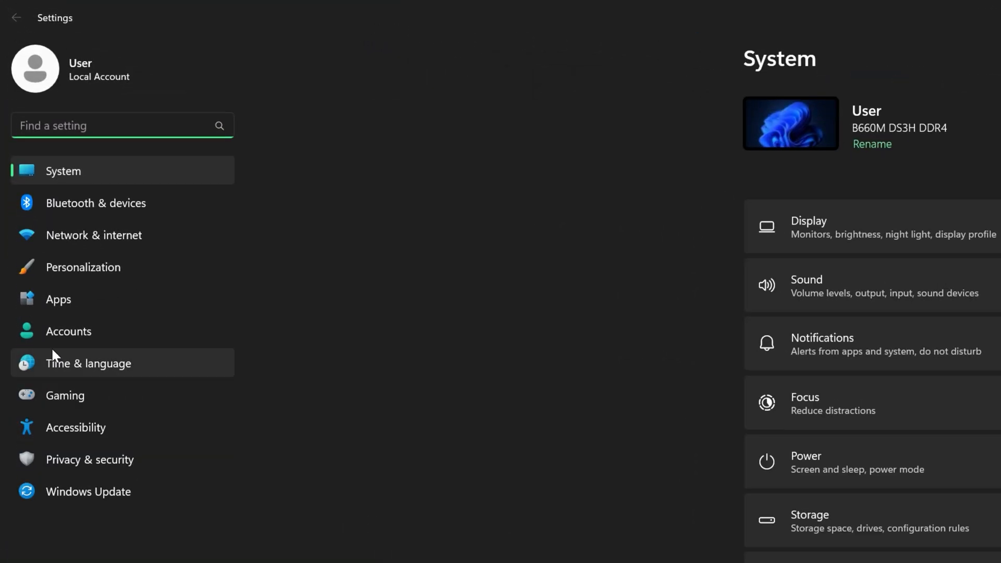
pyautogui.click(65, 395)
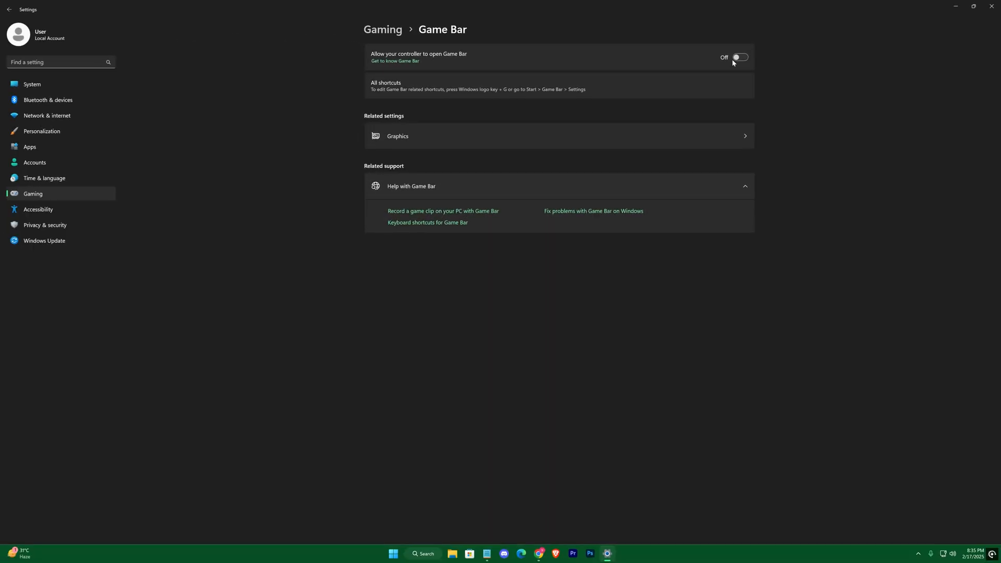
pyautogui.click(9, 9)
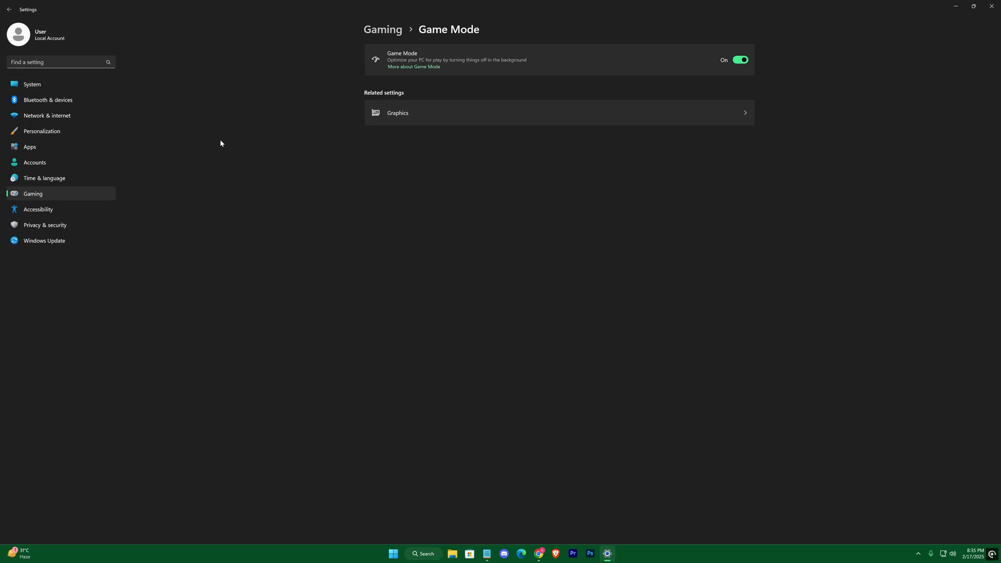
pyautogui.moveTo(469, 170)
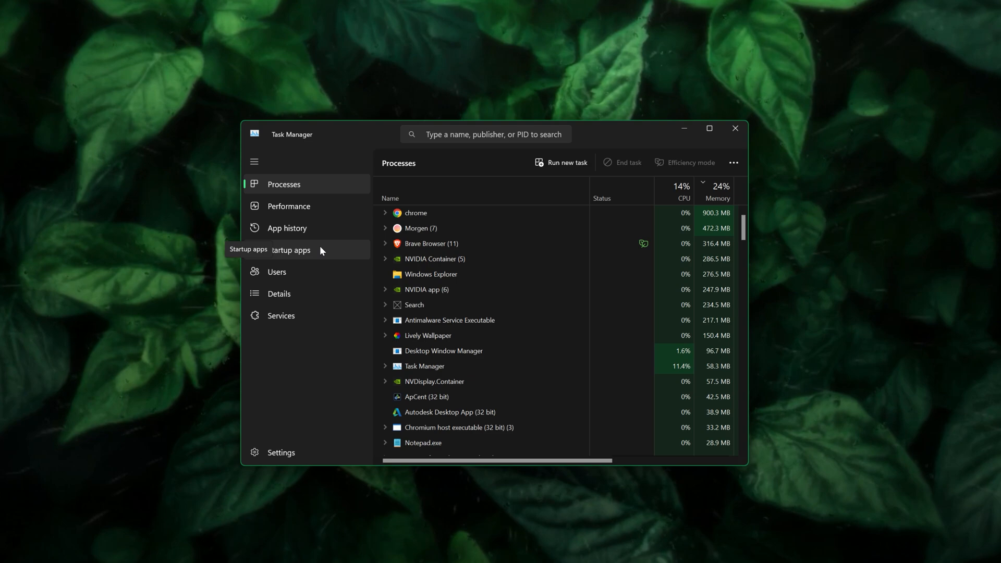
# - Review Task Manager's Startup apps: ae_notifier enabled, most others disabled
pyautogui.click(290, 249)
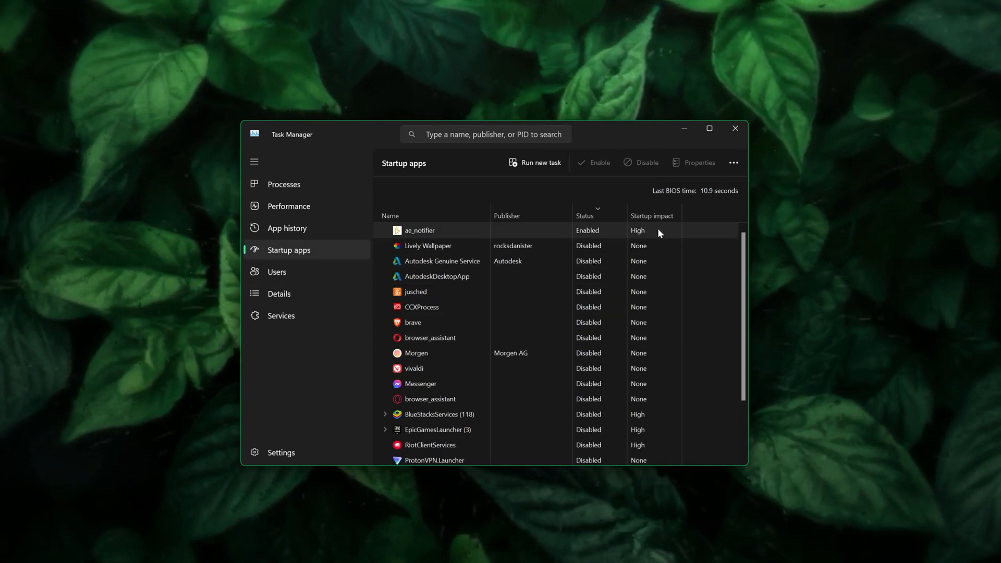
pyautogui.moveTo(516, 272)
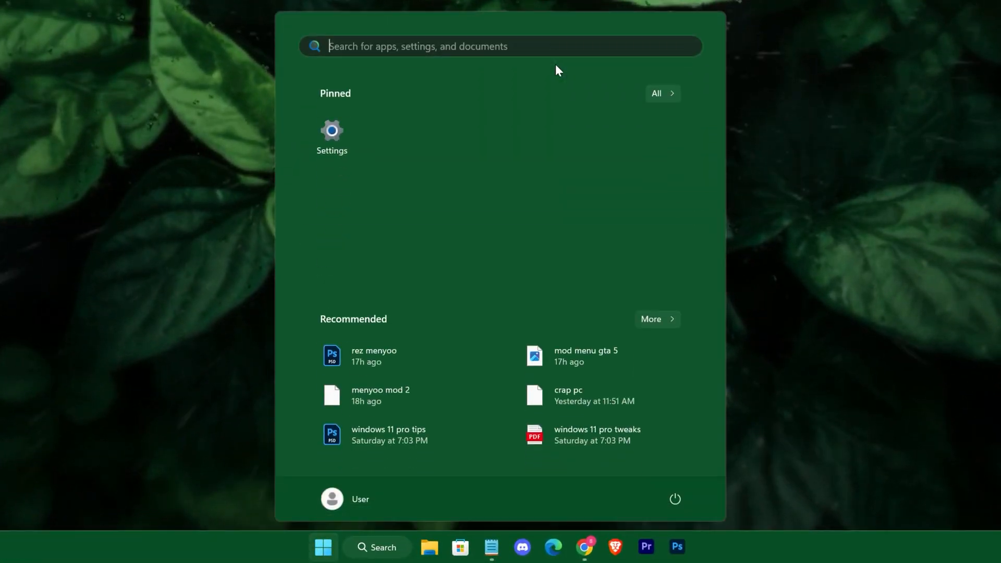
# - Scroll through the Apps > Installed apps list in Settings
pyautogui.click(331, 134)
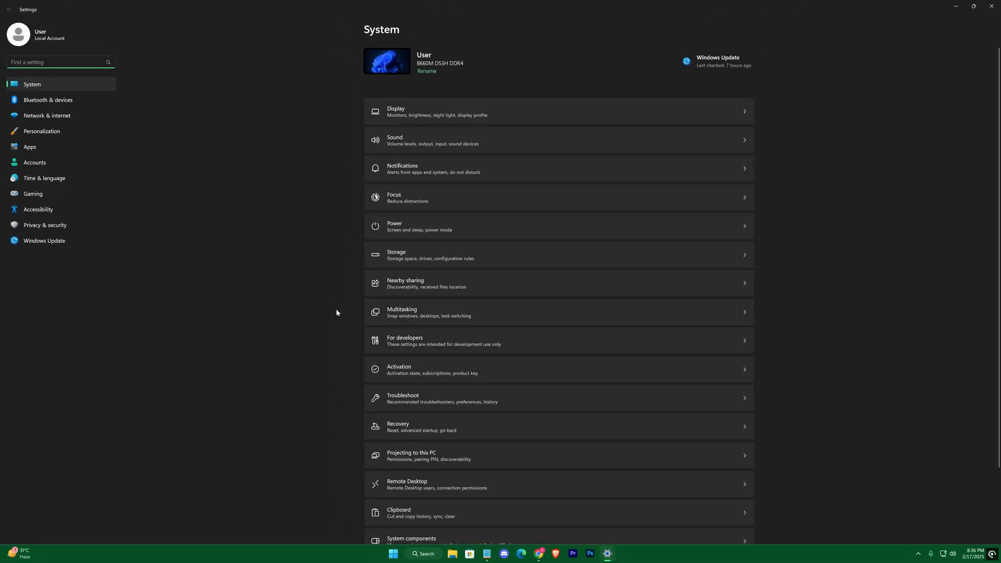
pyautogui.click(29, 146)
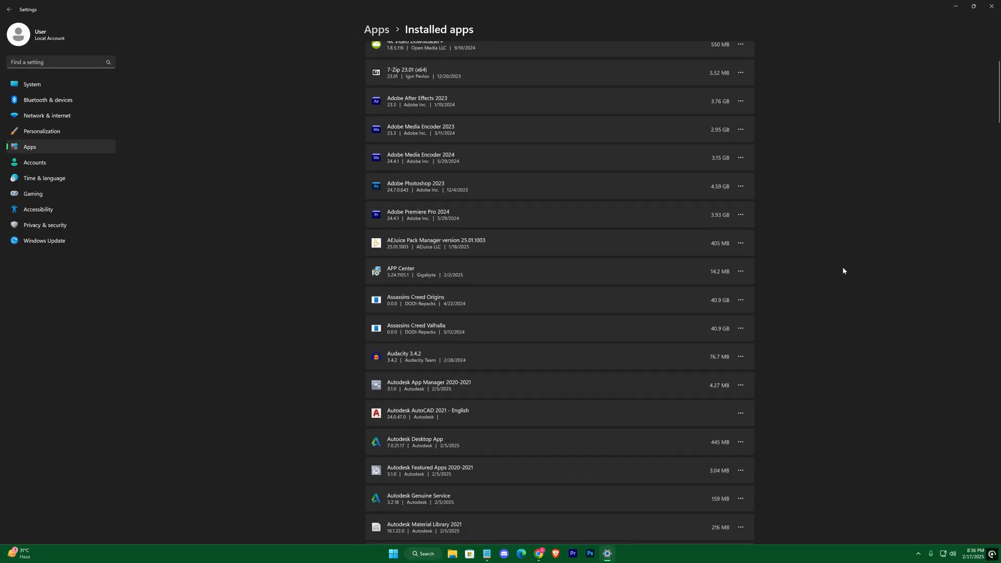
pyautogui.scroll(-3)
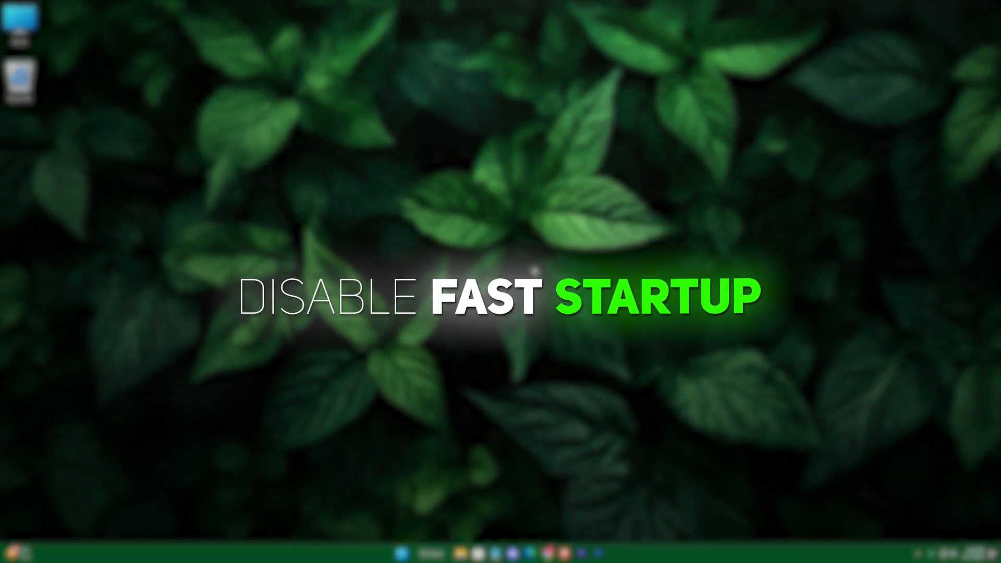
# - Turn off fast startup in Power Options' shutdown settings and save the changes
pyautogui.write('con')
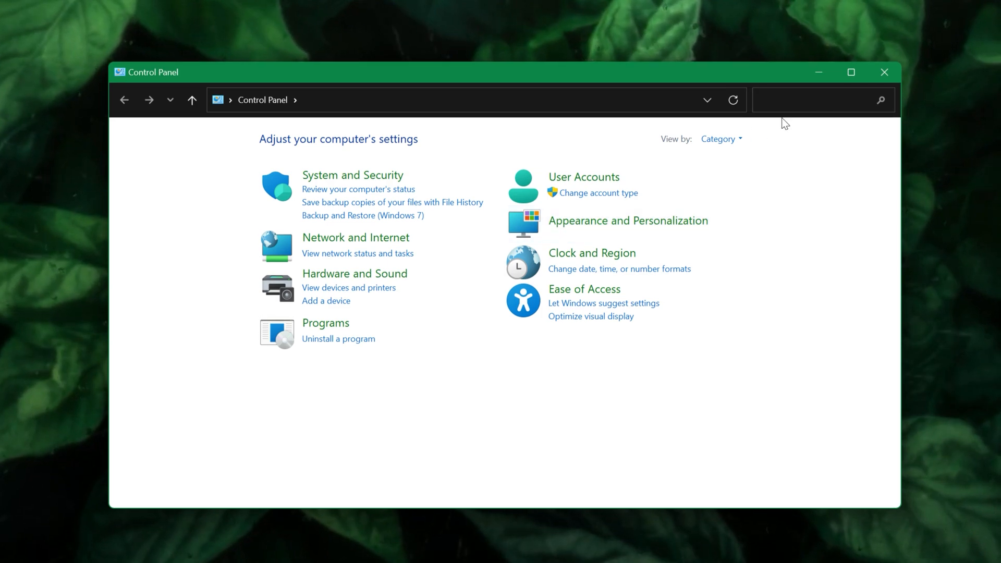
pyautogui.write('power')
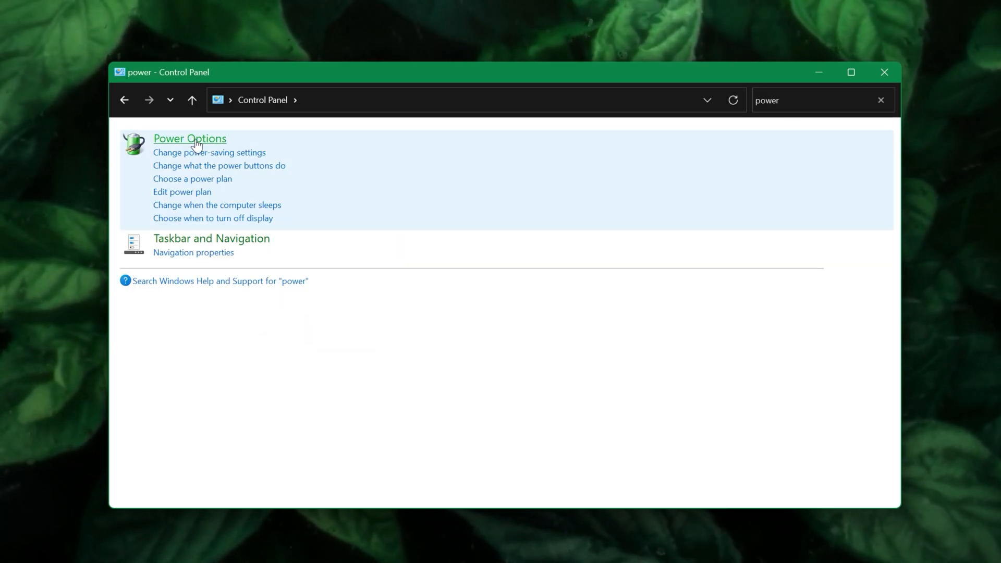
pyautogui.click(189, 139)
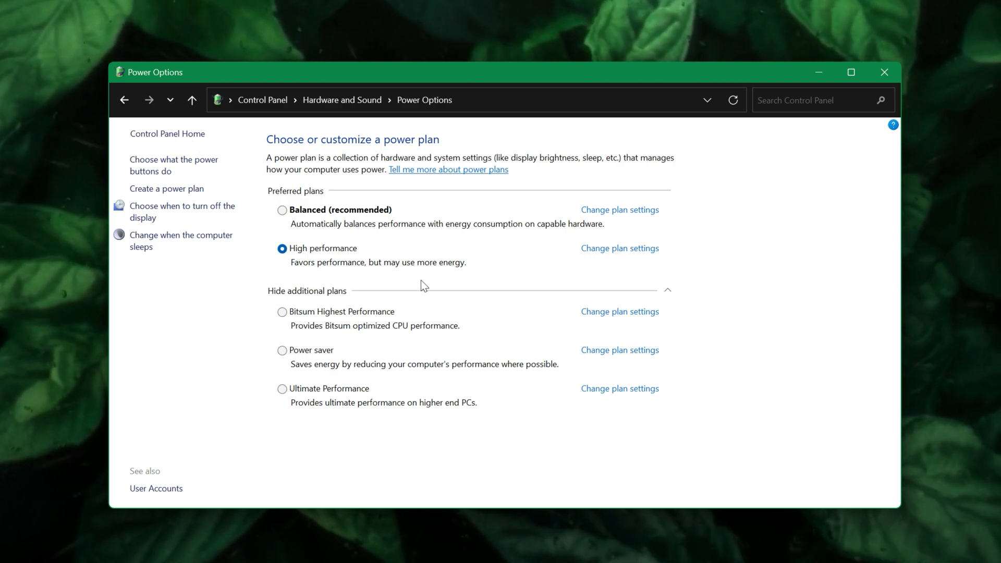
pyautogui.click(174, 165)
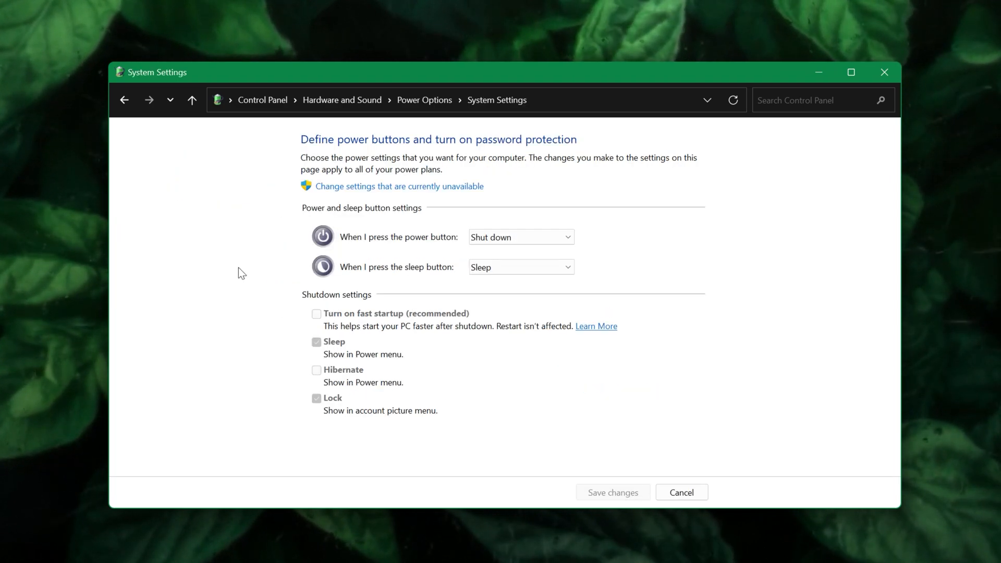
pyautogui.moveTo(430, 192)
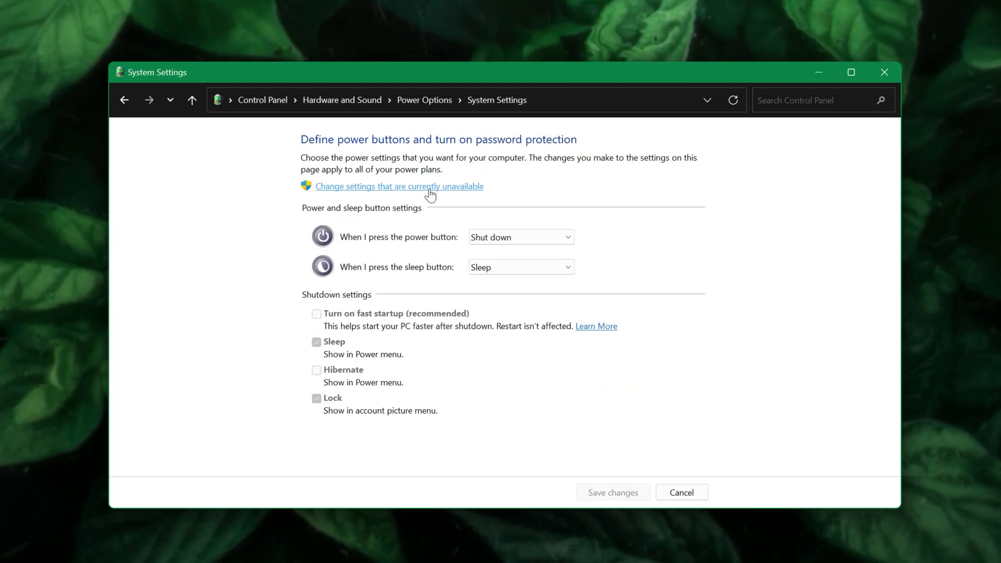
pyautogui.click(398, 186)
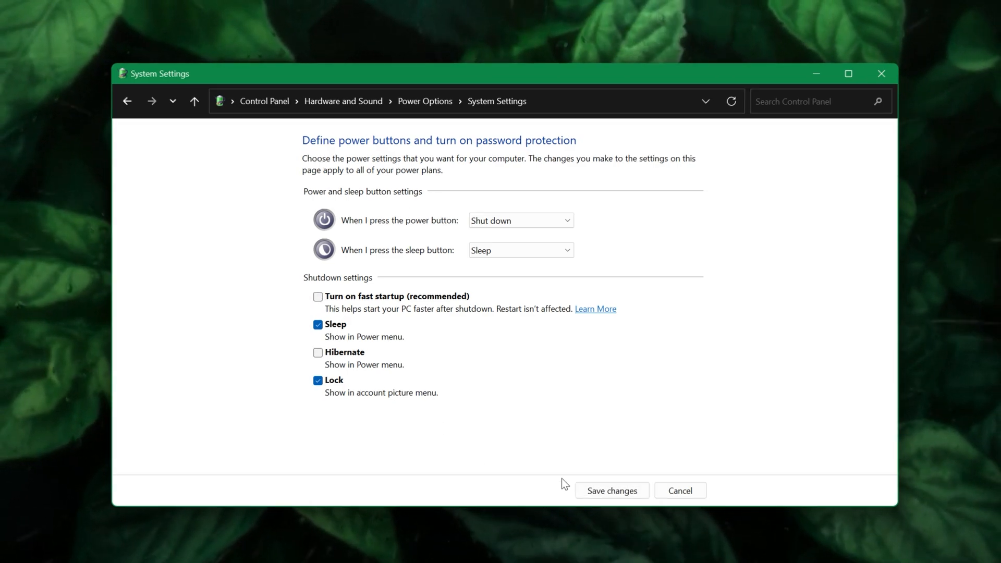
pyautogui.click(679, 490)
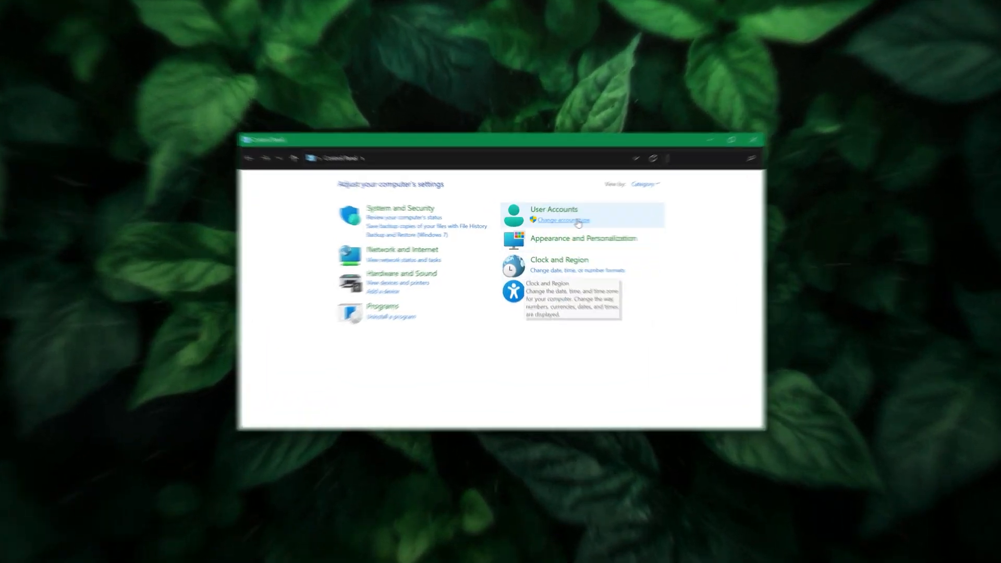
# - Search 'network' and open the Ethernet adapter's Properties from Network Connections
pyautogui.write('netwo')
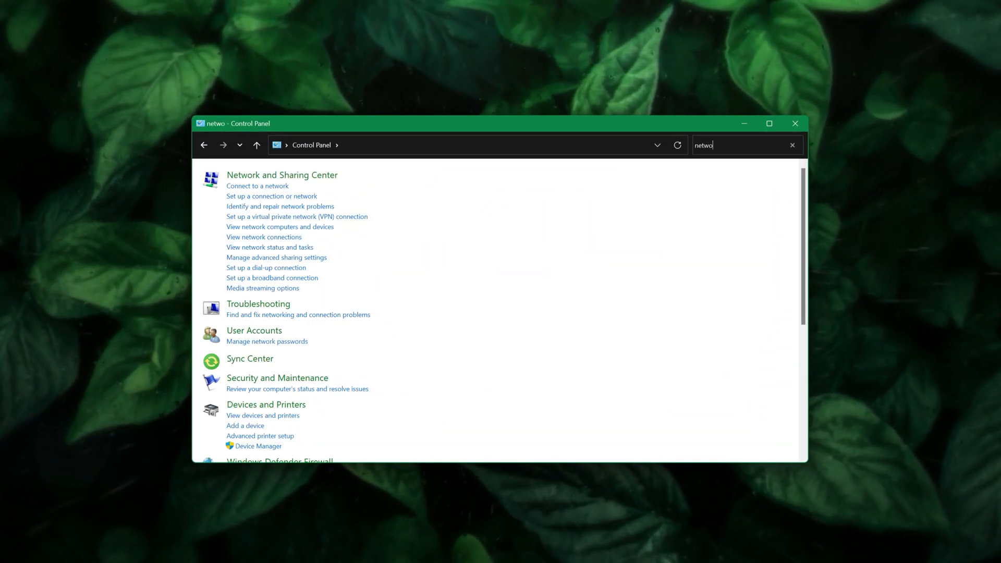
pyautogui.write('rk')
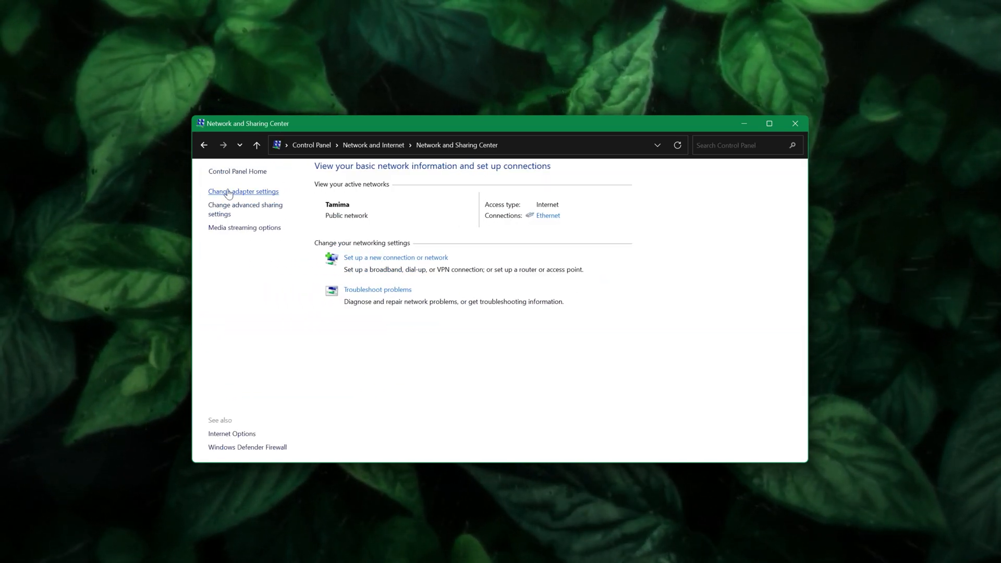
pyautogui.click(243, 191)
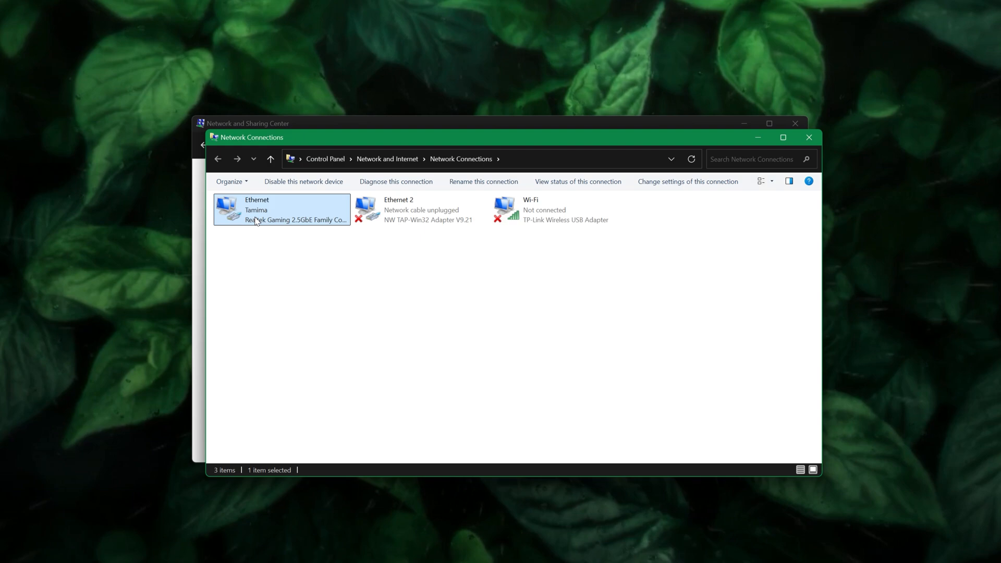
pyautogui.rightClick(281, 209)
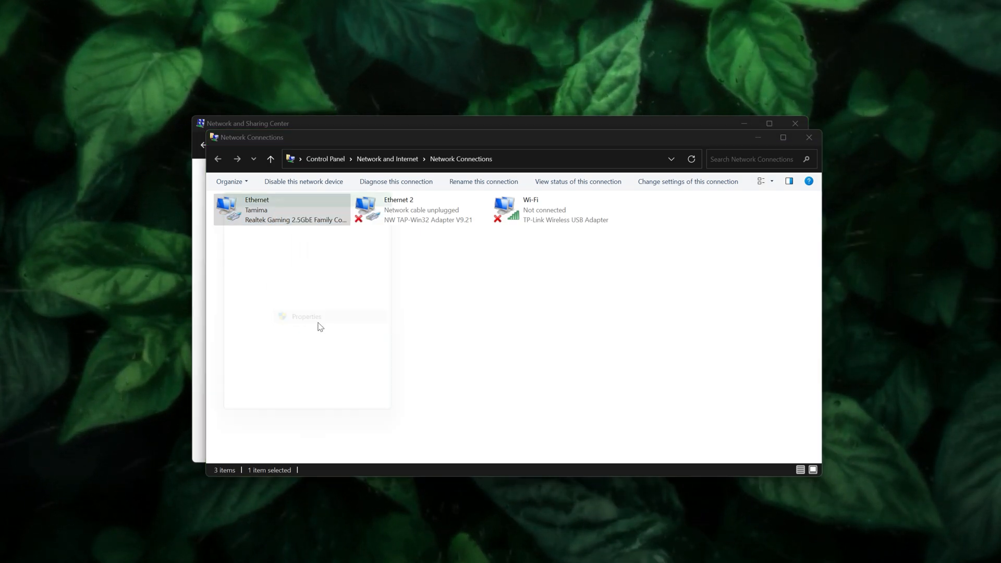
pyautogui.click(306, 316)
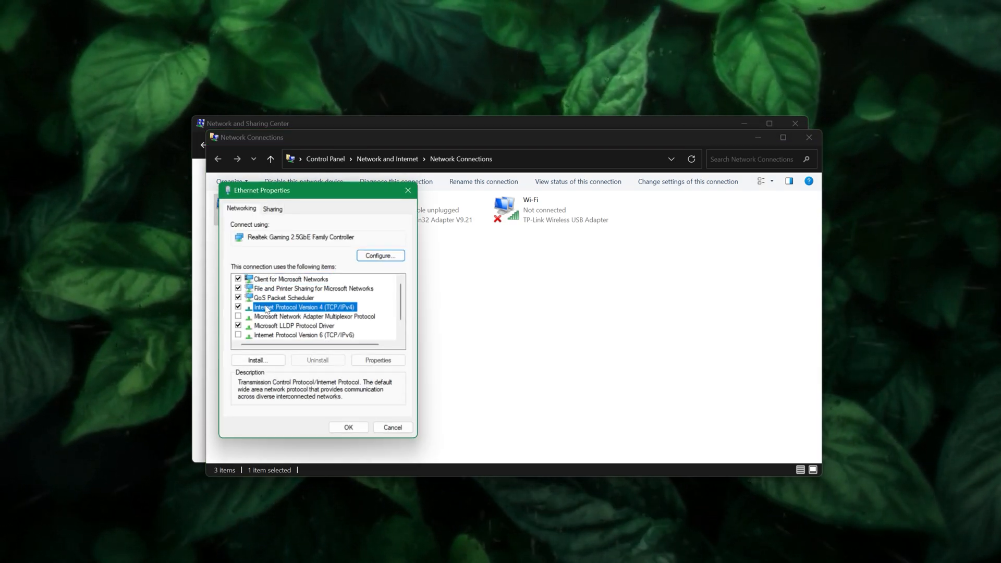
# - Set the Ethernet IPv4 DNS servers to 1.1.1.1 and 1.0.0.1 and confirm
pyautogui.click(377, 359)
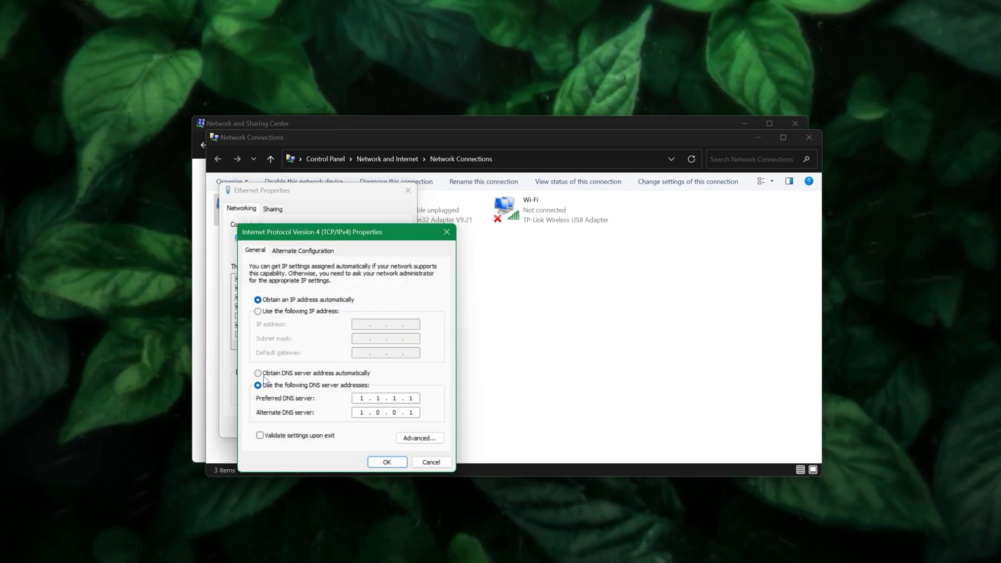
pyautogui.click(258, 372)
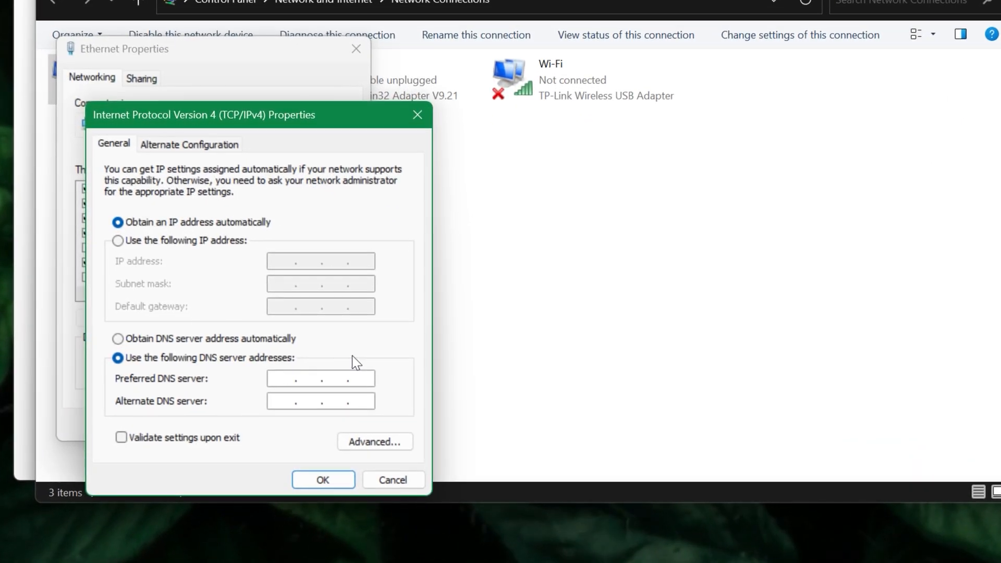
pyautogui.write('1.1.1.')
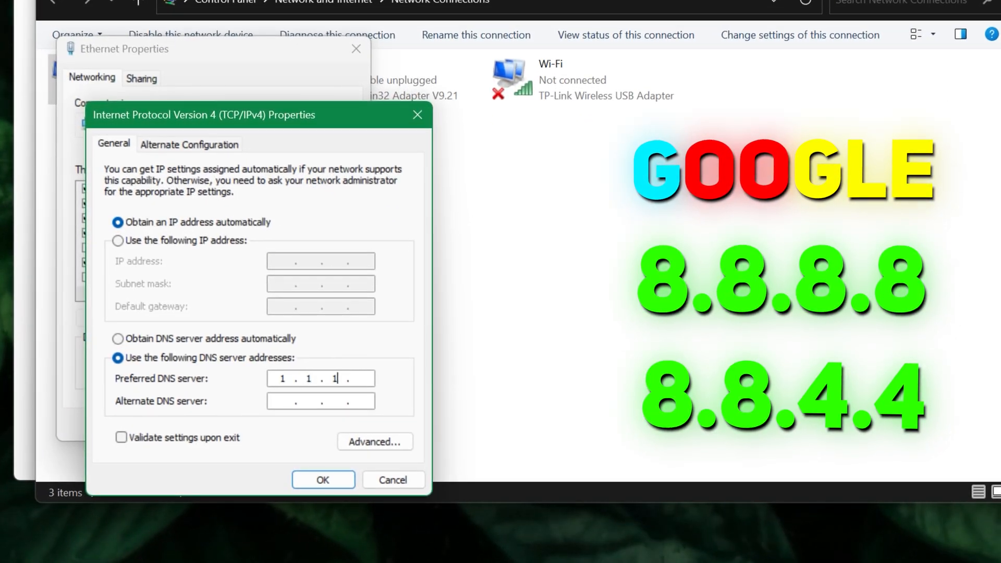
pyautogui.write('1')
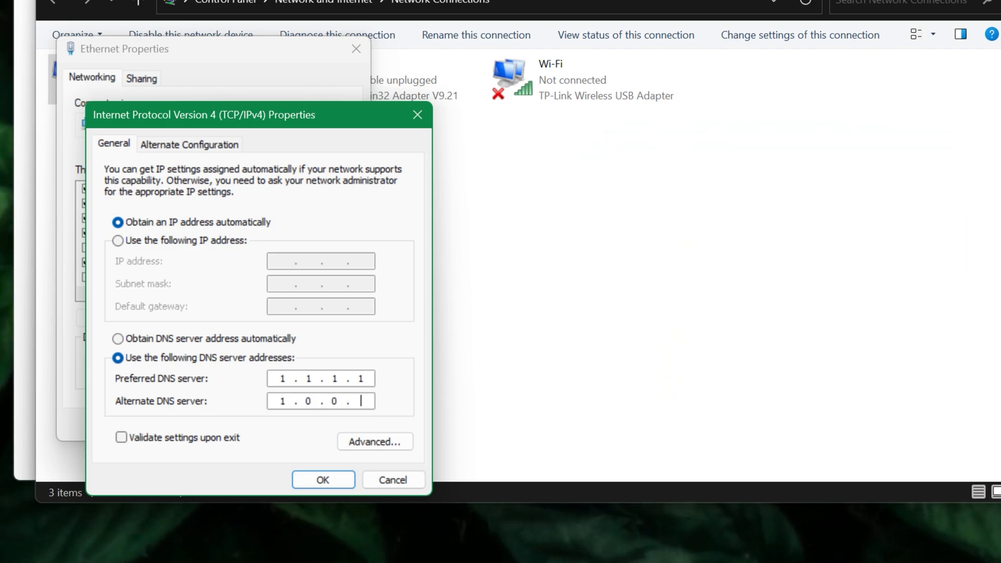
pyautogui.write('1')
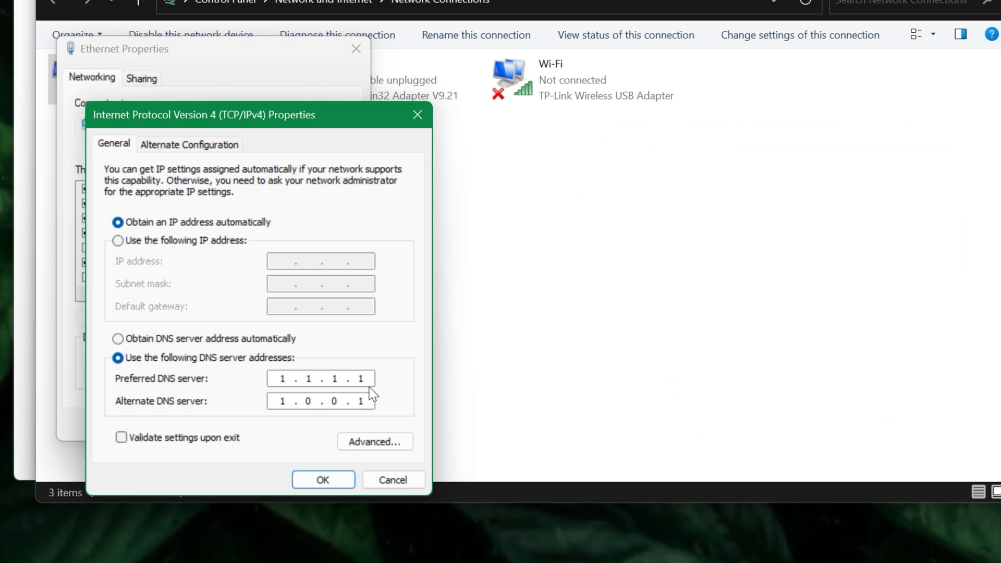
pyautogui.click(323, 480)
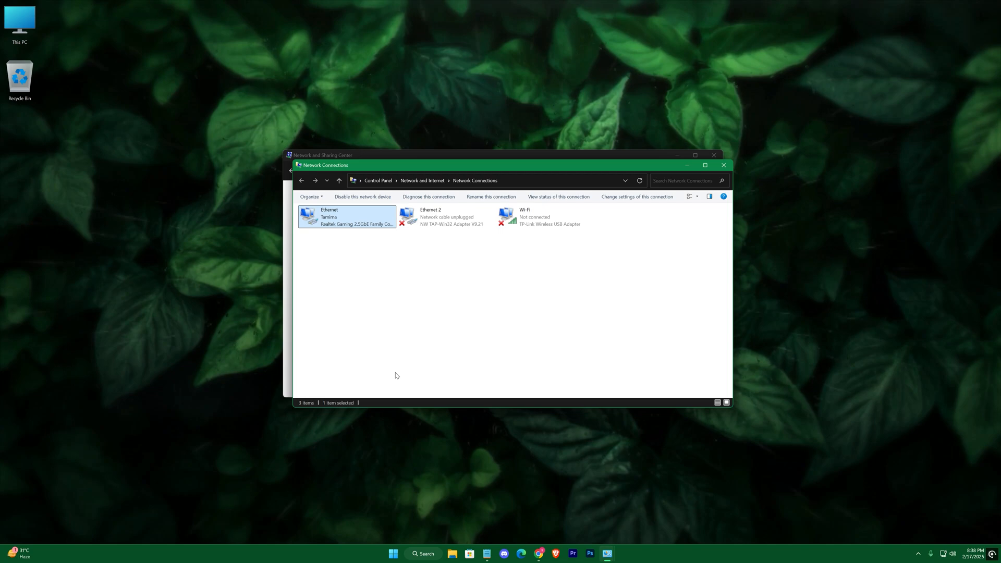
# - Run ipconfig /flushdns in an administrator Command Prompt, then close the window
pyautogui.click(722, 164)
pyautogui.write('cmd')
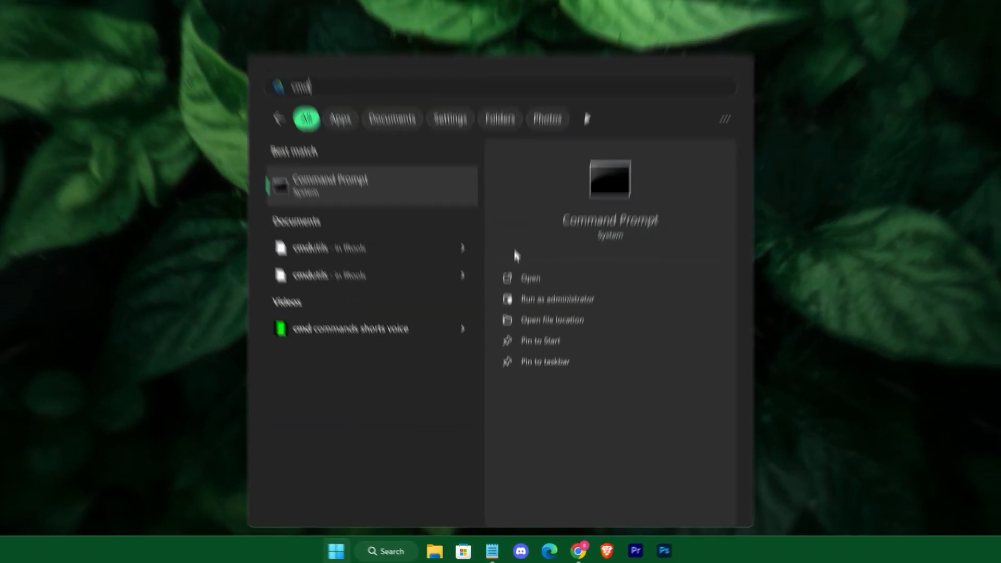
pyautogui.click(556, 298)
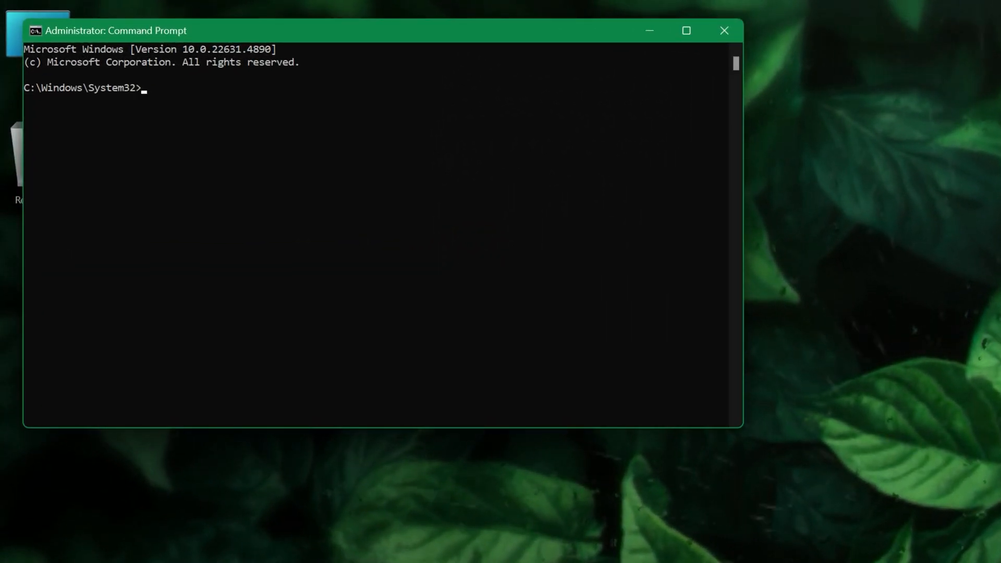
pyautogui.write('ipc')
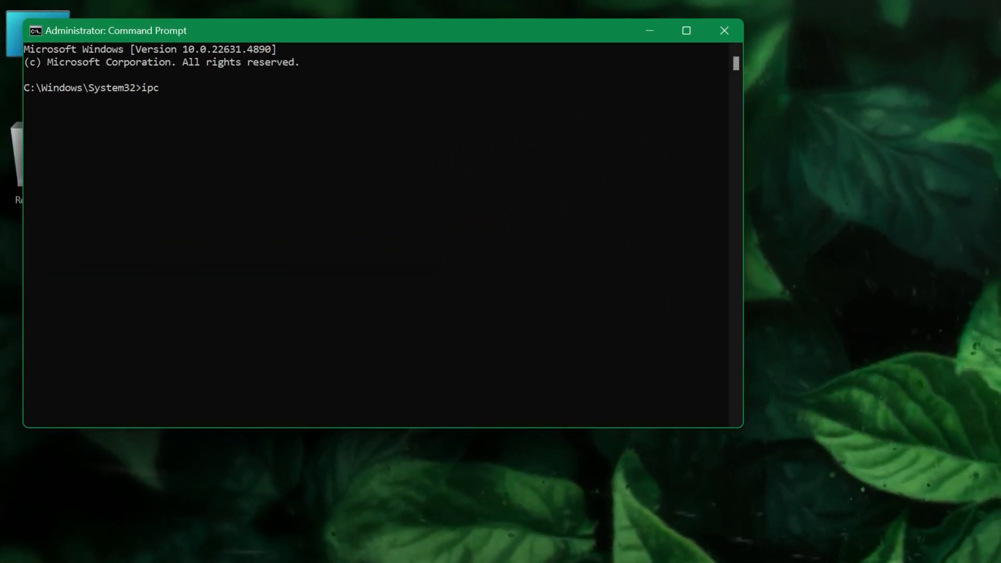
pyautogui.write('onfig')
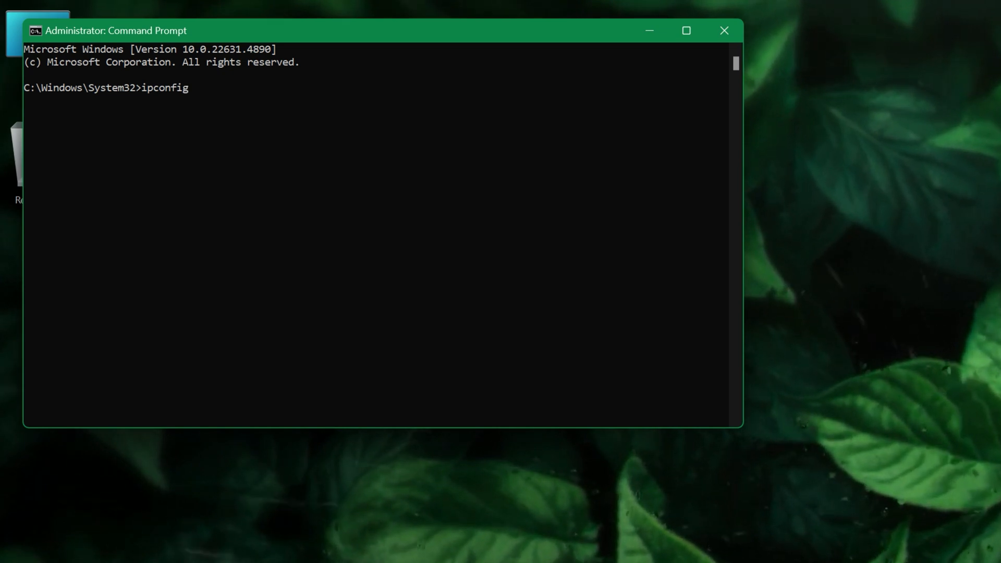
pyautogui.write('/flushdns')
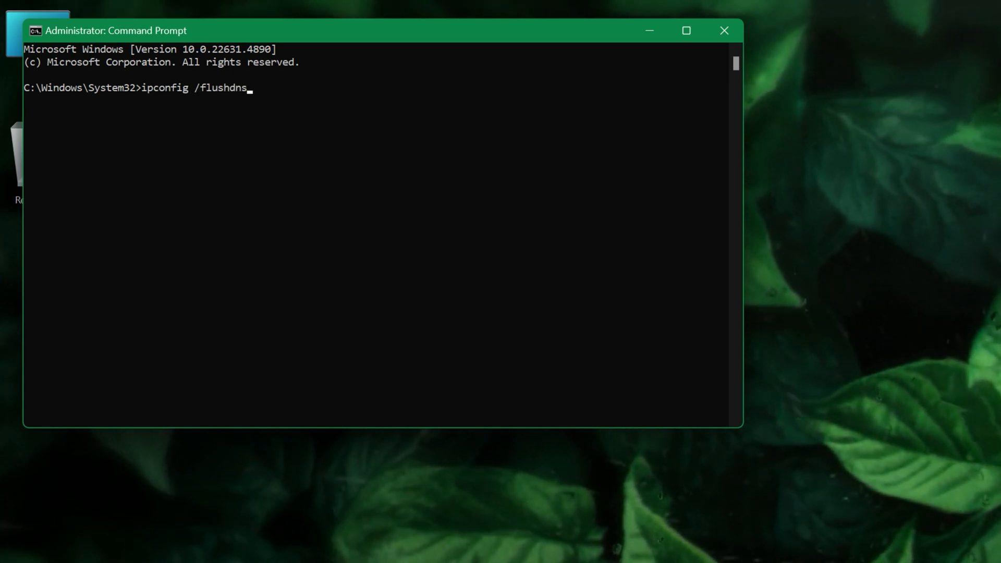
pyautogui.press('Return')
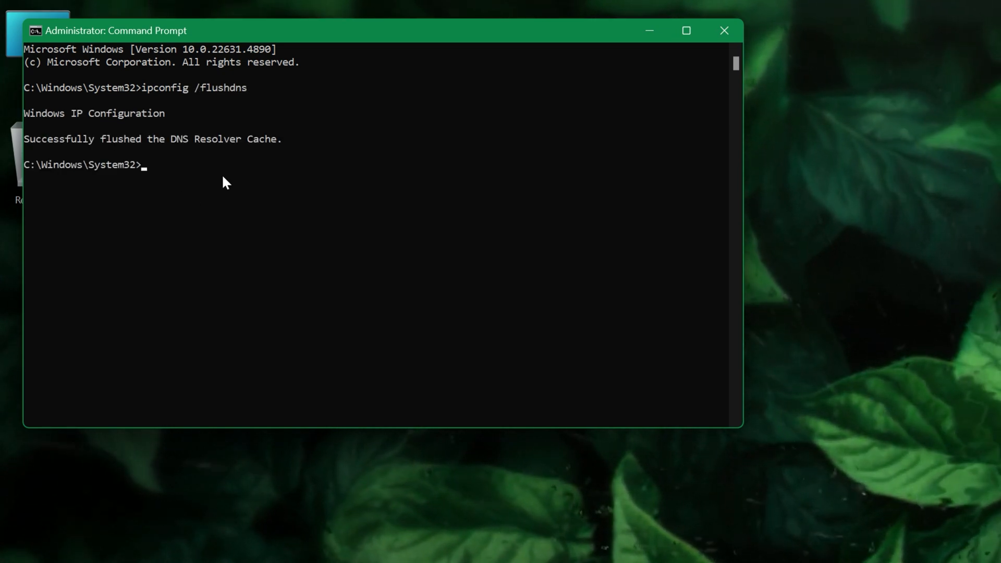
pyautogui.click(724, 30)
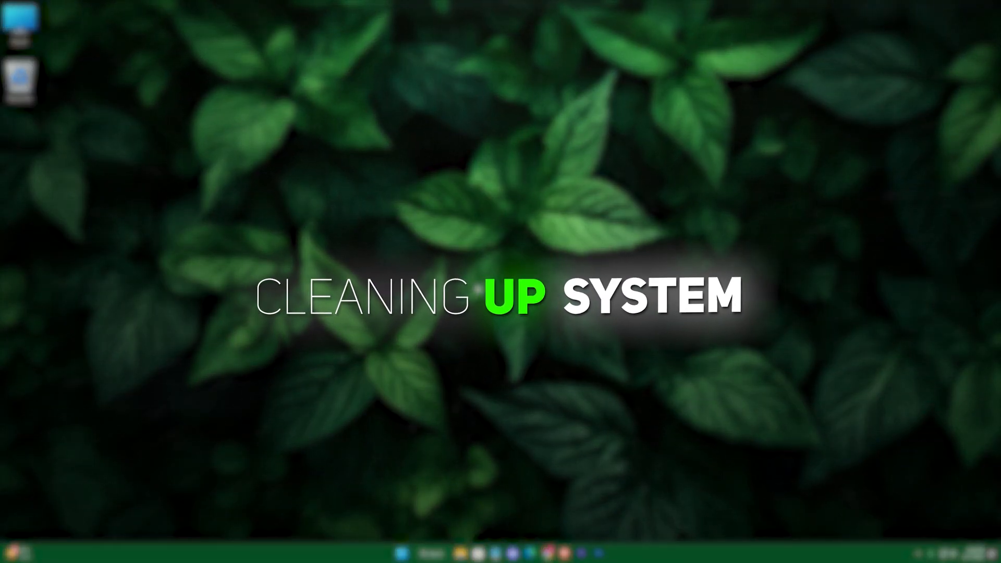
pyautogui.click(330, 547)
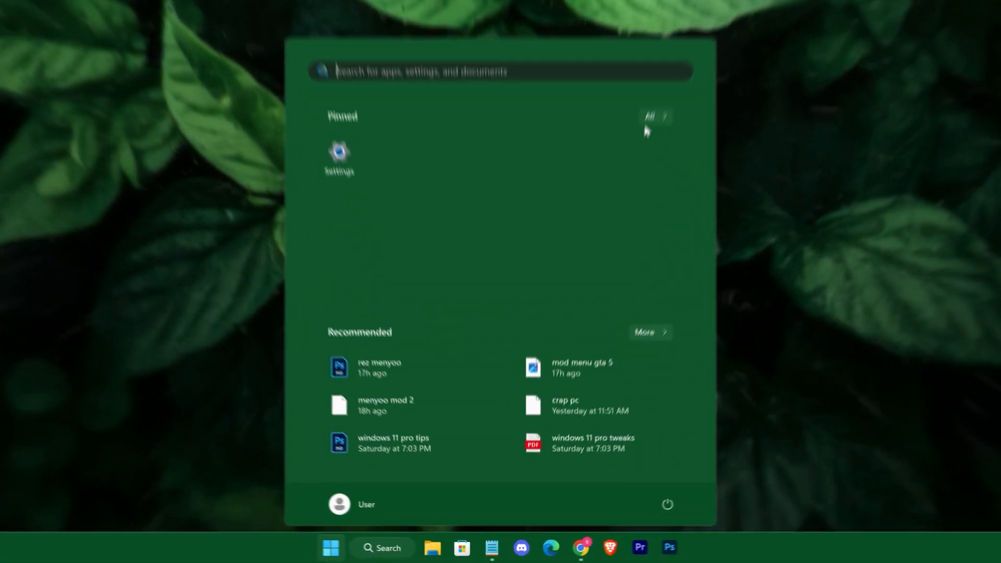
# - Delete 30.2 MB of temporary files and thumbnails from drive C: with Disk Cleanup
pyautogui.write('disk Cleanup')
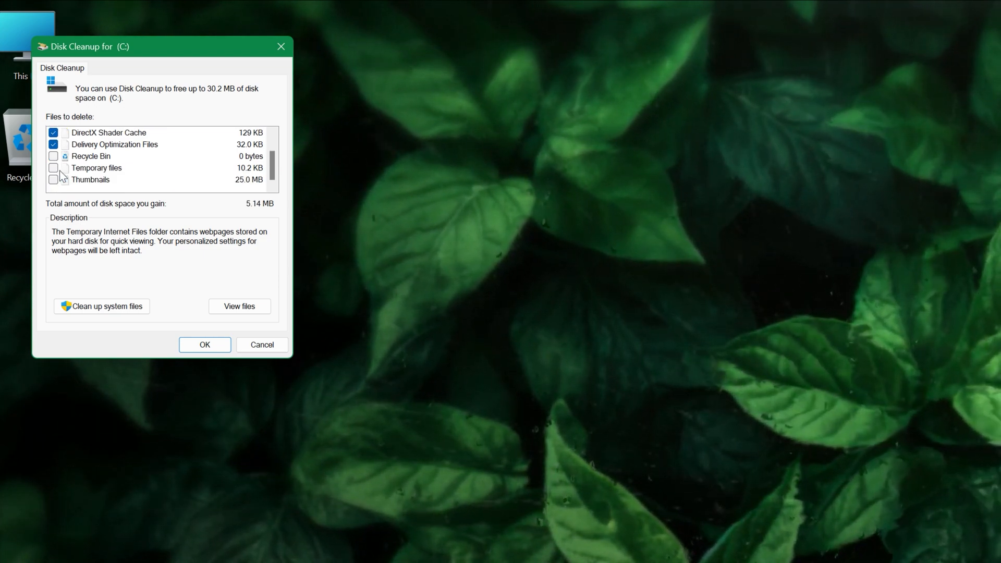
pyautogui.click(54, 168)
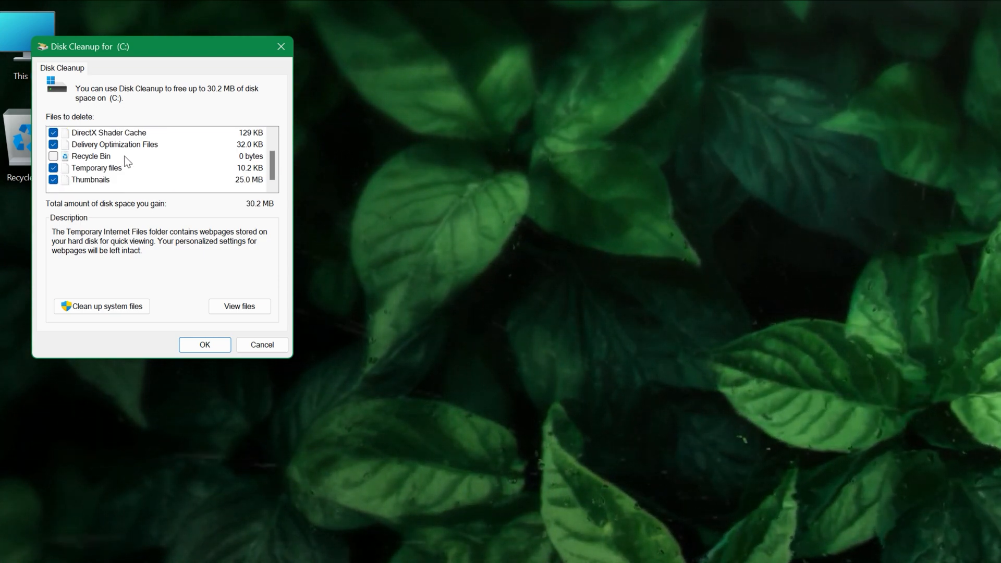
pyautogui.scroll(3)
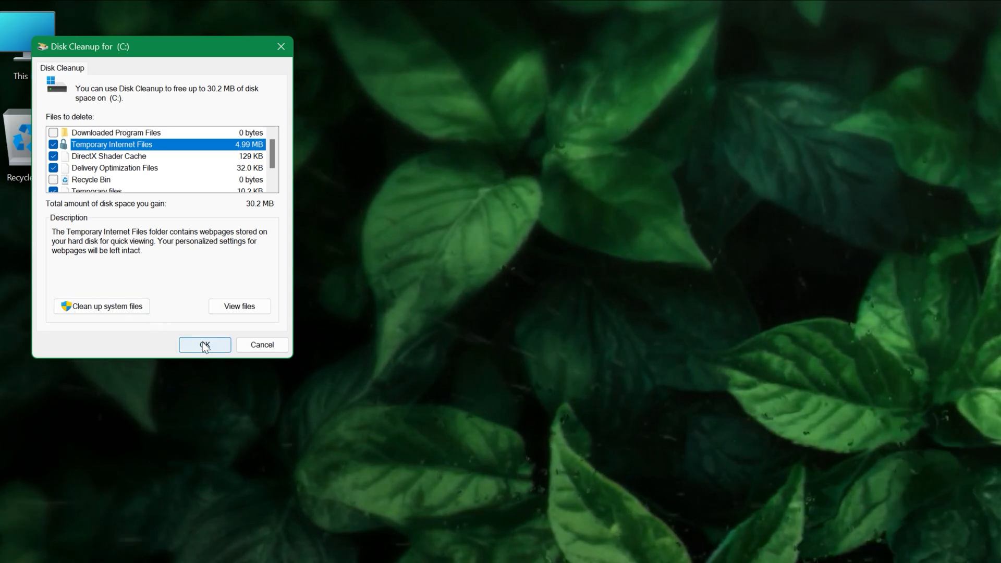
pyautogui.click(205, 345)
pyautogui.write('%temp')
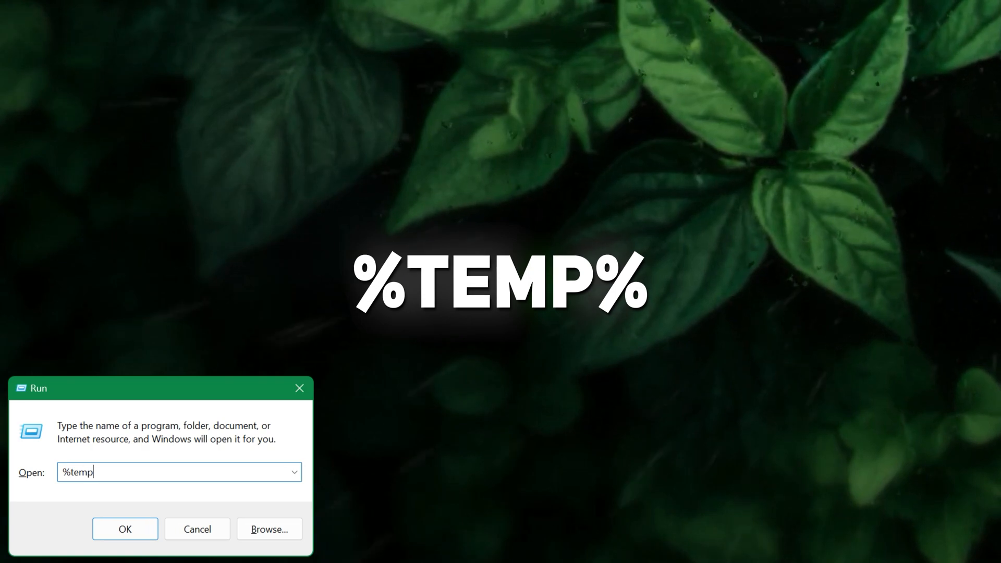
# - Open the Temp folder and permanently delete all 23 items in it
pyautogui.click(125, 528)
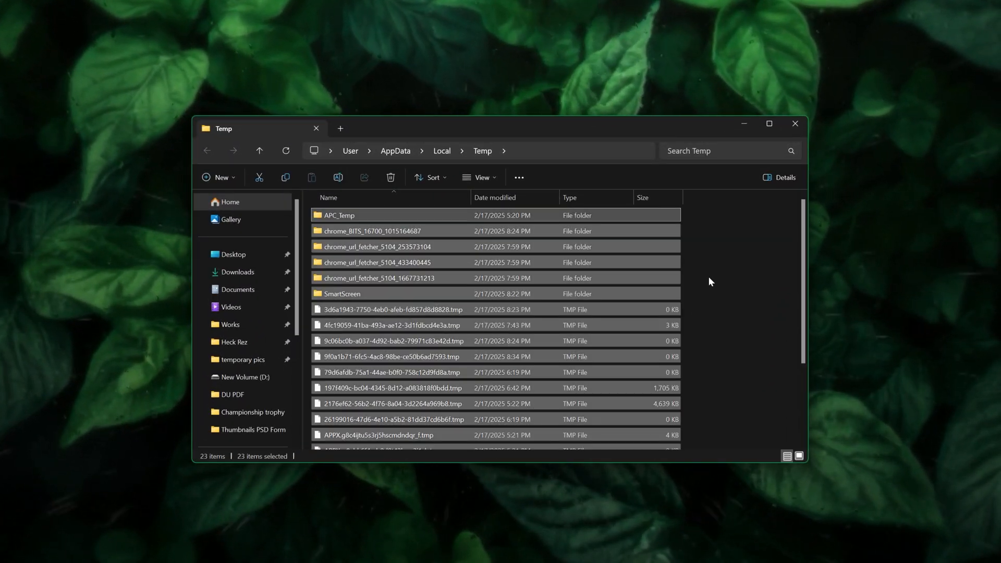
pyautogui.click(390, 177)
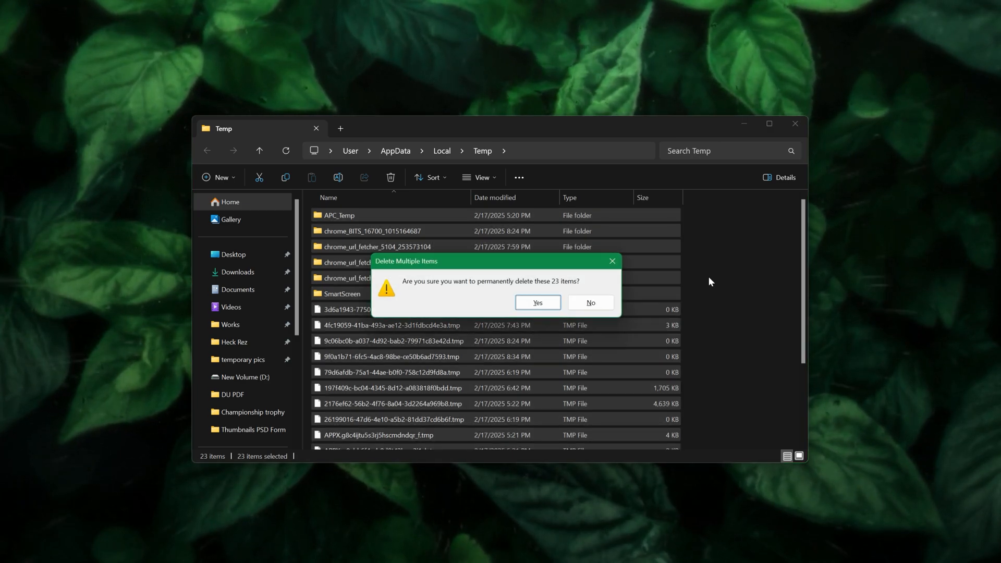
pyautogui.click(537, 302)
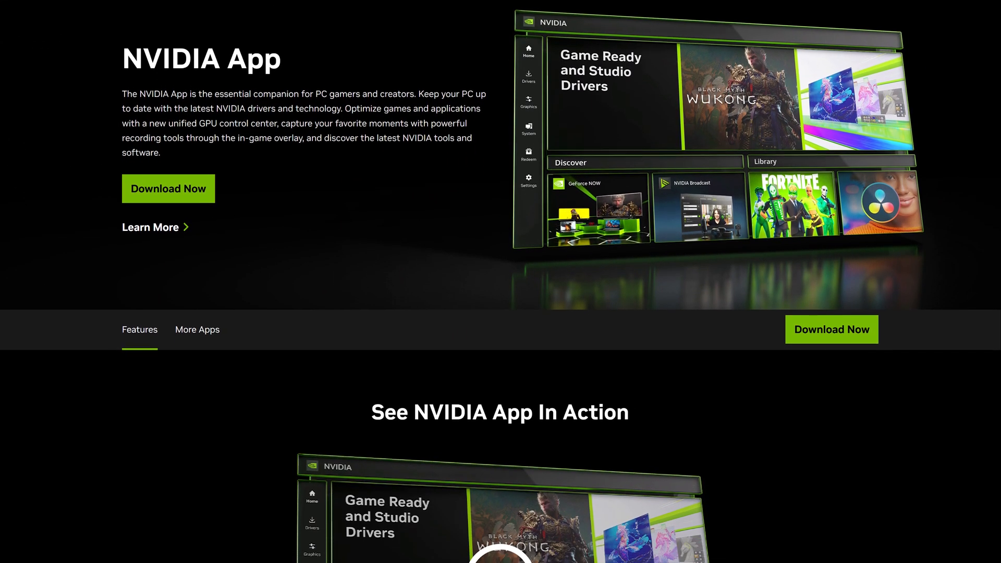
pyautogui.scroll(-3)
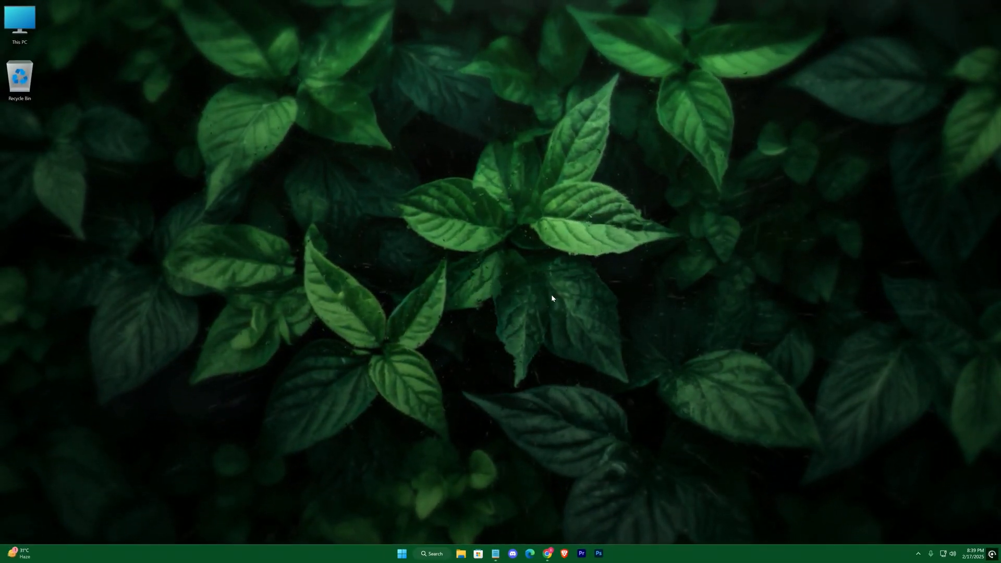
# - Check NVIDIA App for Game Ready Driver 572.42 and turn on GPU Automatic Tuning
pyautogui.write('nvidi')
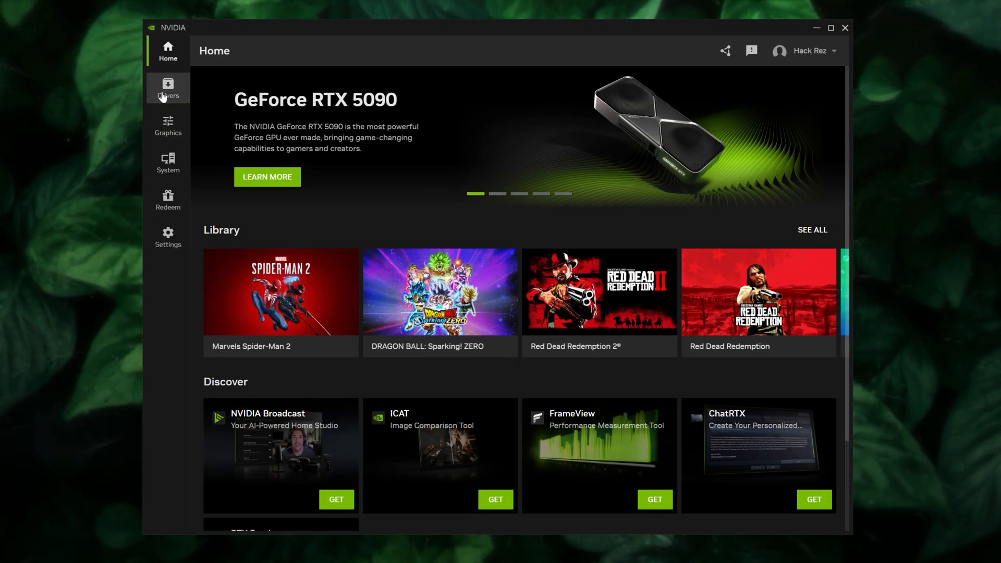
pyautogui.click(167, 88)
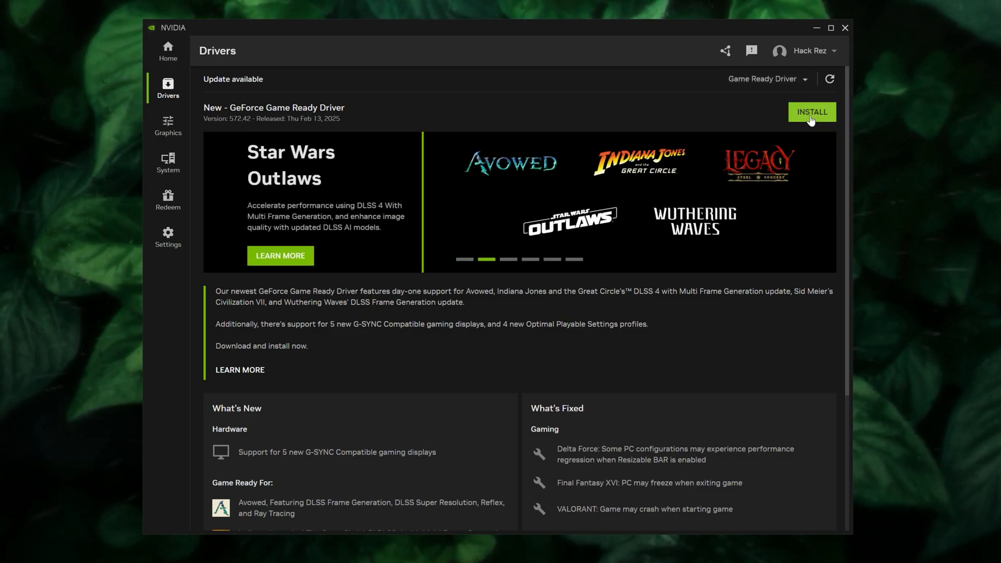
pyautogui.moveTo(236, 119)
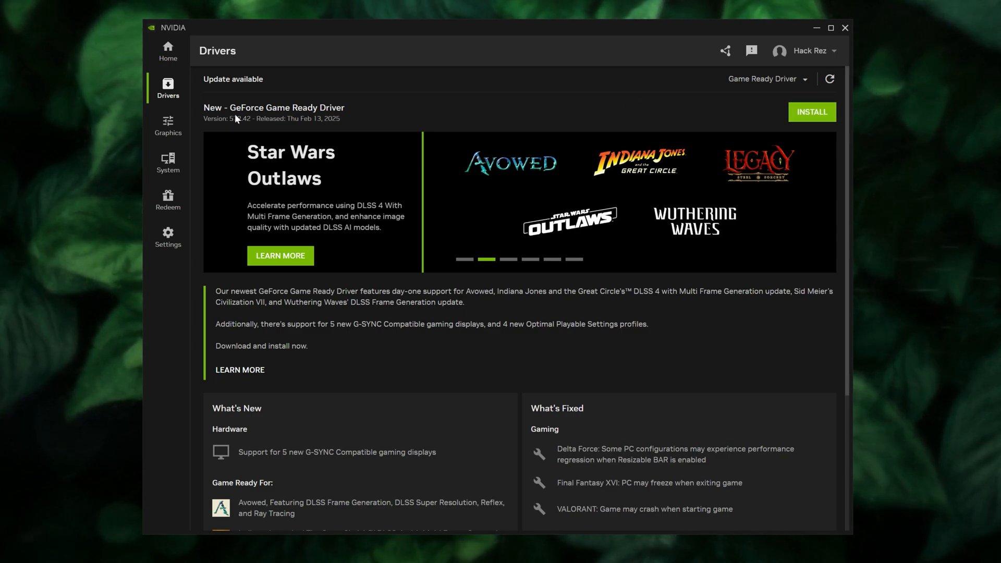
pyautogui.click(168, 161)
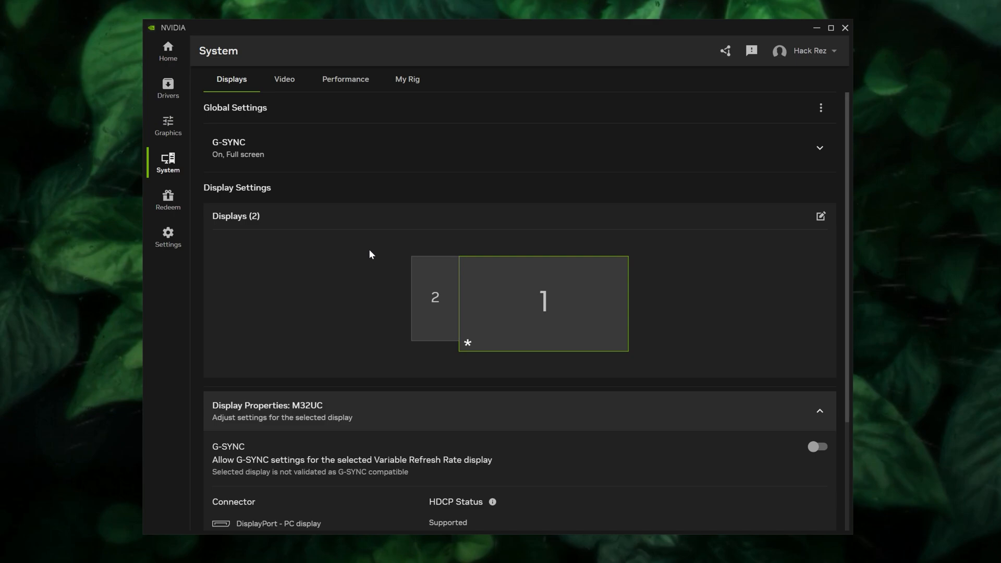
pyautogui.click(344, 79)
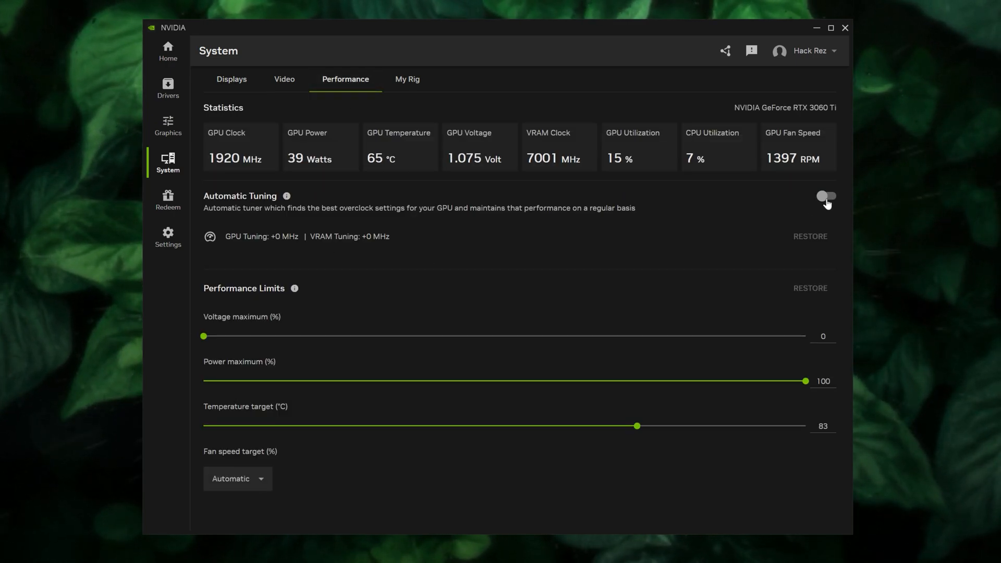
pyautogui.click(825, 196)
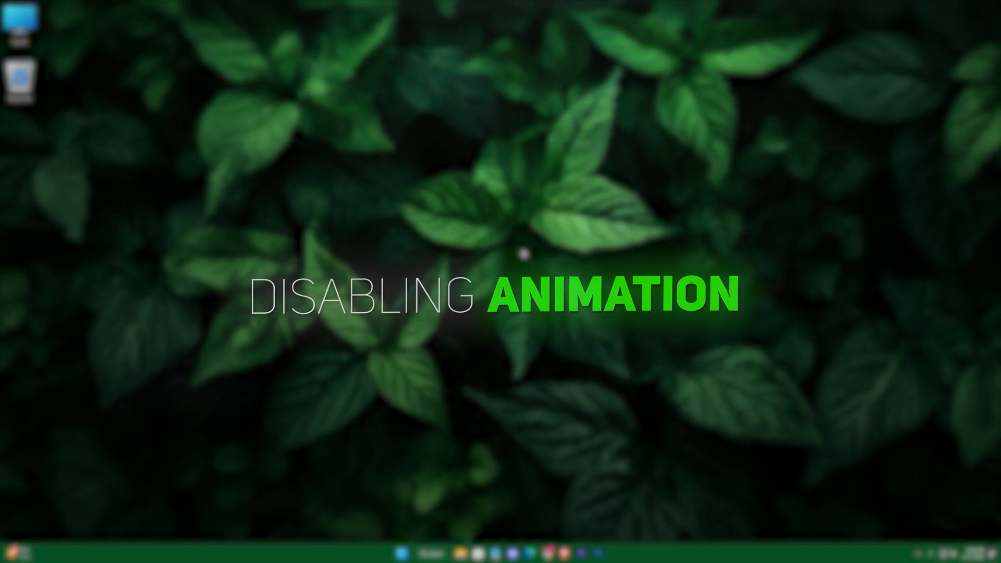
# - Run systempropertiesperformance.exe and choose 'Adjust for best performance' under Visual Effects
pyautogui.press('win+r')
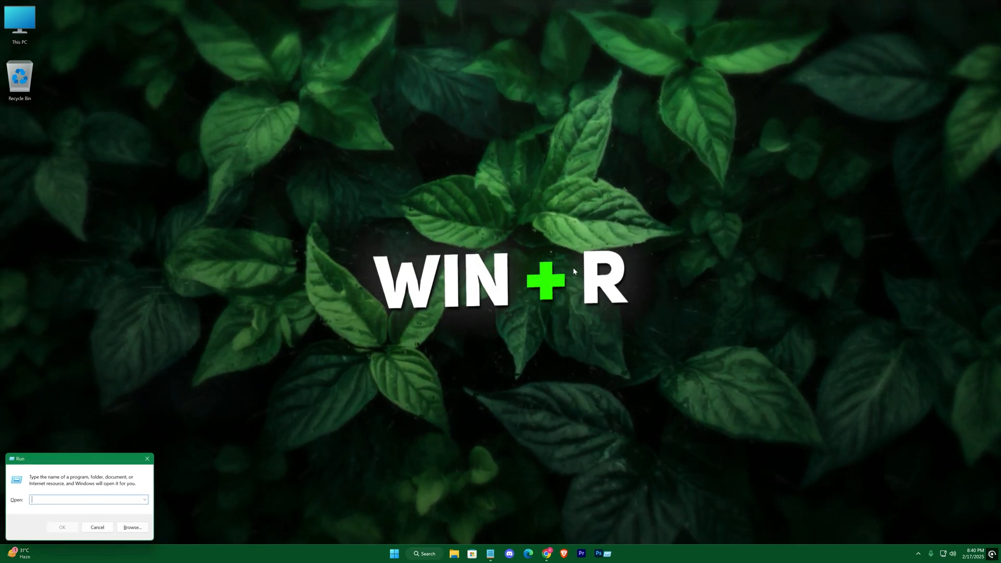
pyautogui.write('systempropertiesperformance.exe')
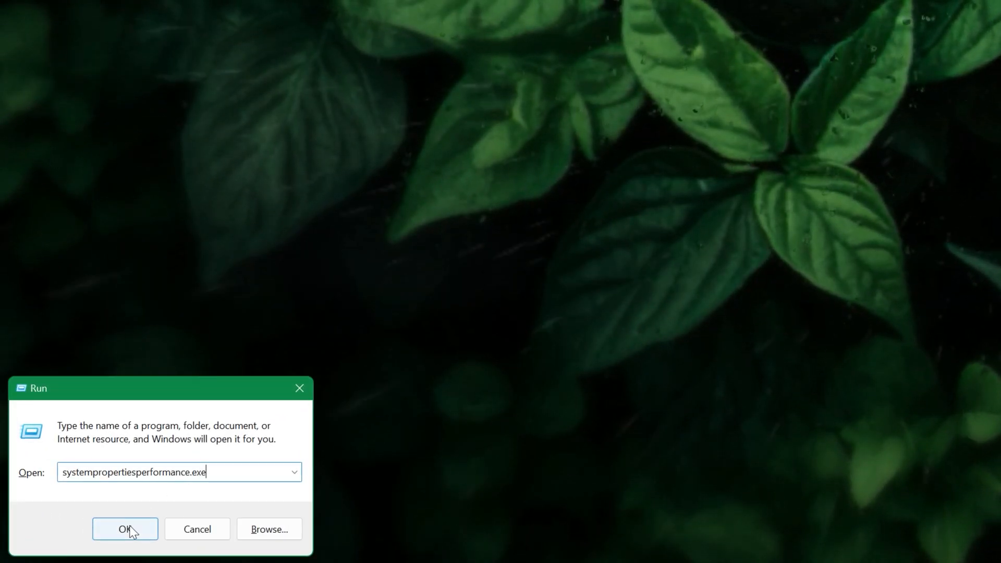
pyautogui.click(125, 528)
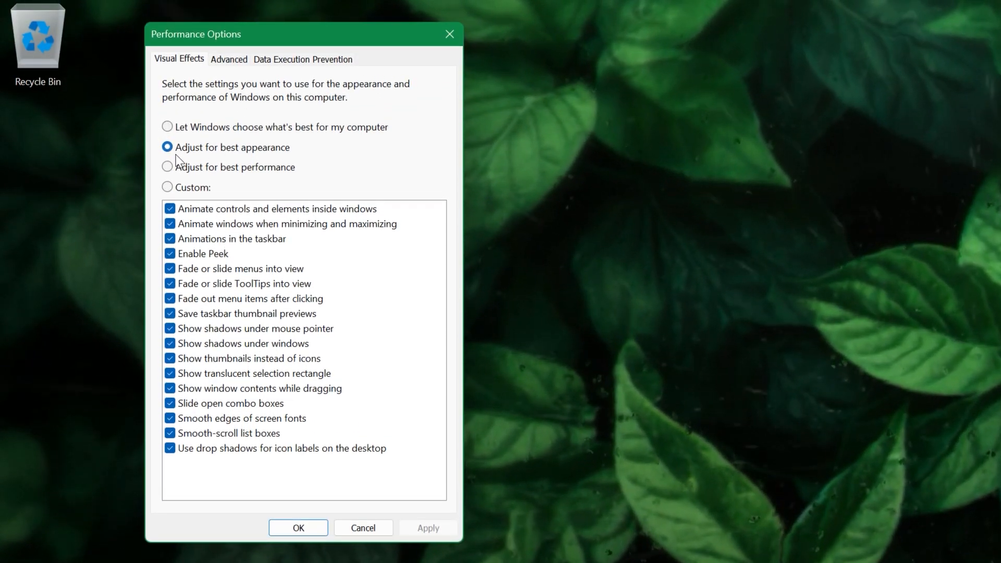
pyautogui.click(168, 166)
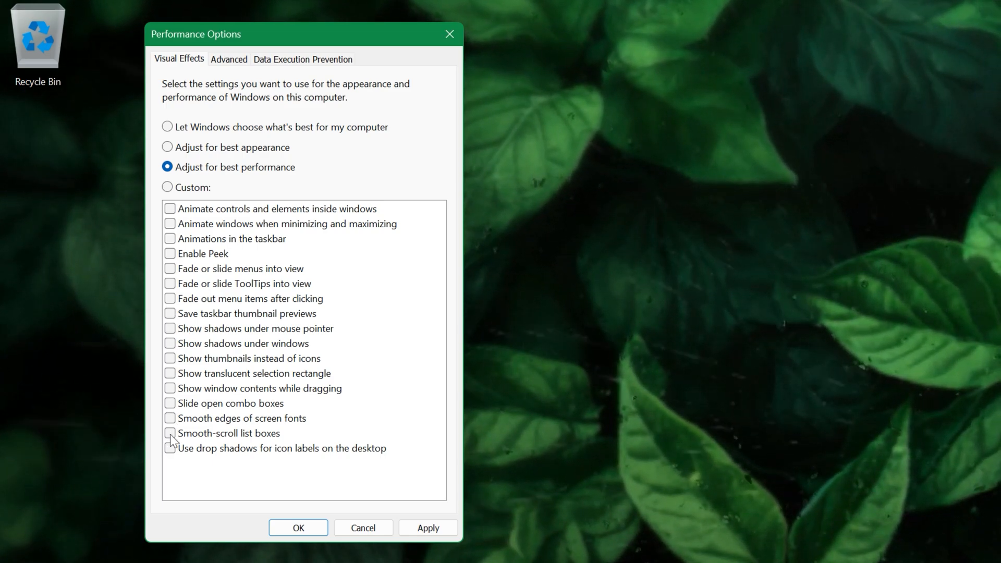
pyautogui.click(170, 418)
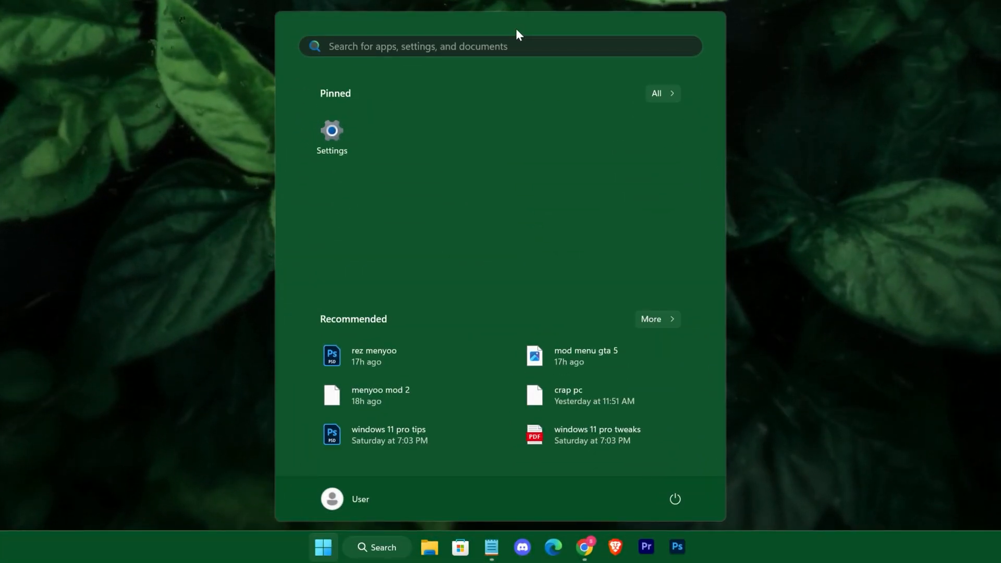
# - Open Windows Update from Start search and confirm the PC is up to date
pyautogui.write('windows Tools')
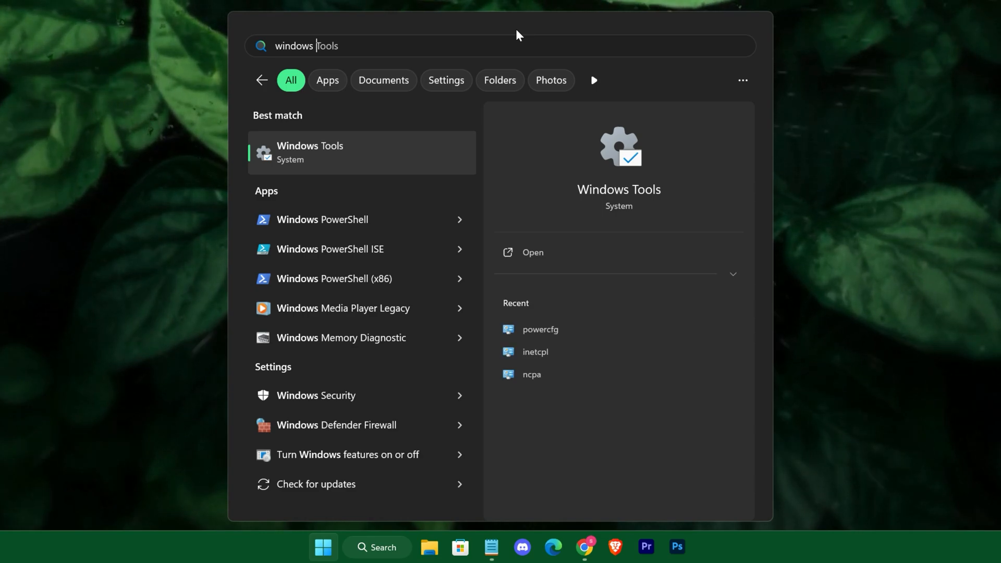
pyautogui.click(531, 252)
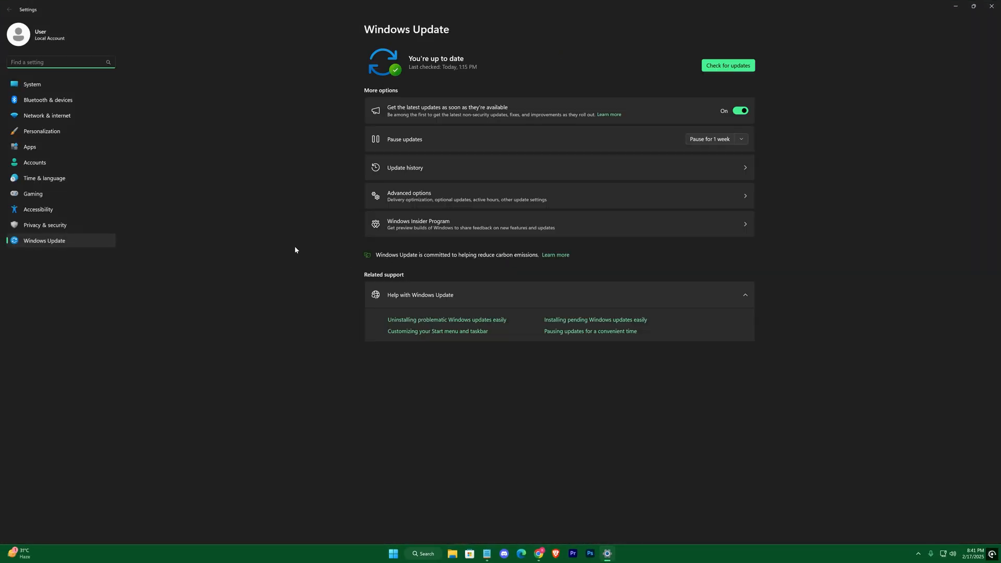
pyautogui.click(728, 65)
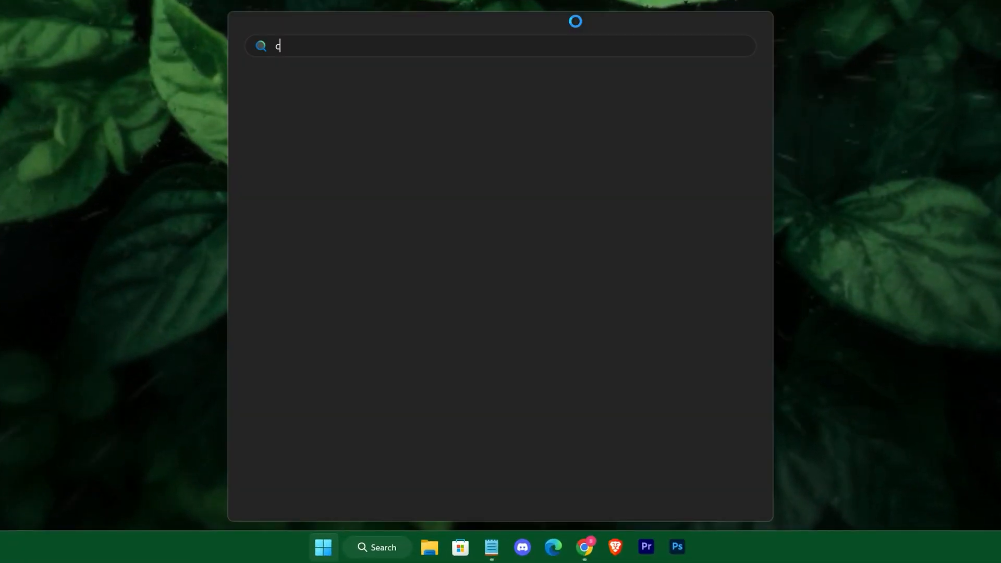
# - Run DISM CheckHealth and RestoreHealth as administrator, then enter sfc /scannow
pyautogui.write('cmd')
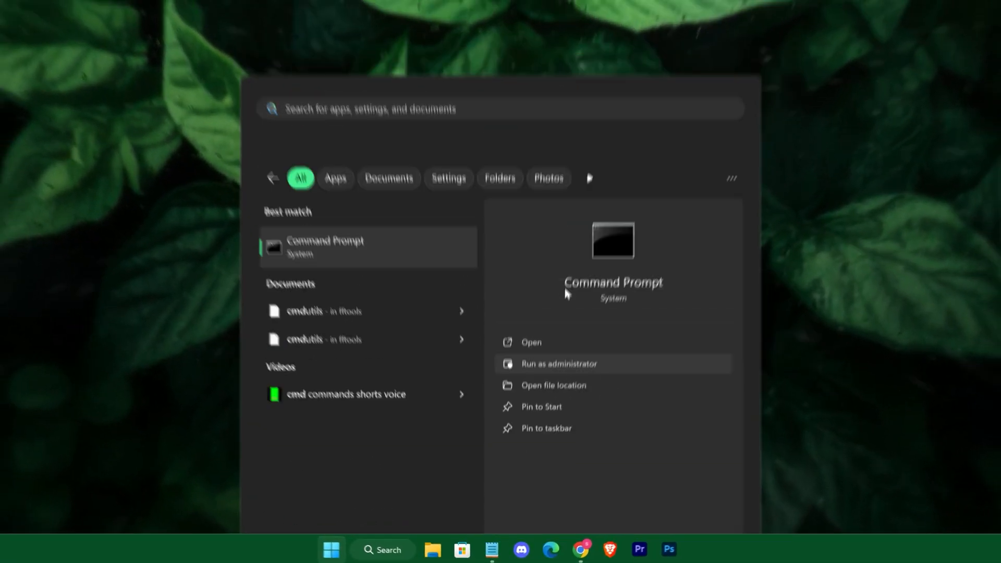
pyautogui.click(558, 364)
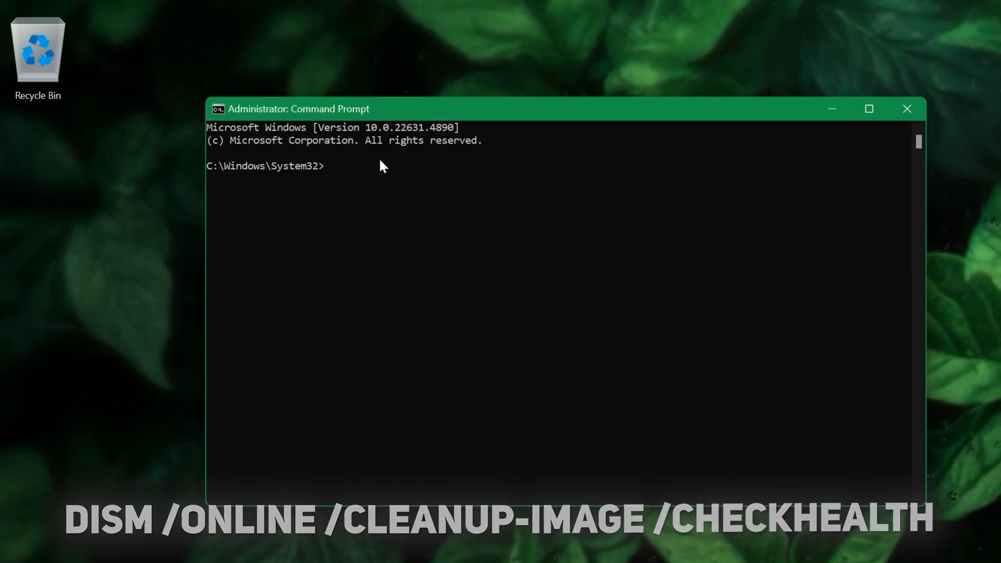
pyautogui.write('DISM /online /cleanup-image /checkhealth')
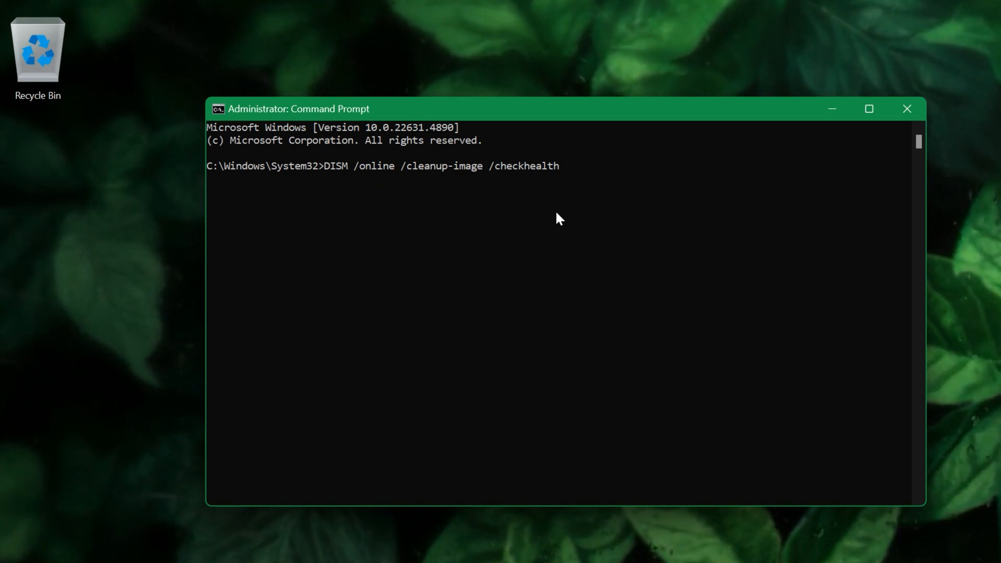
pyautogui.moveTo(666, 231)
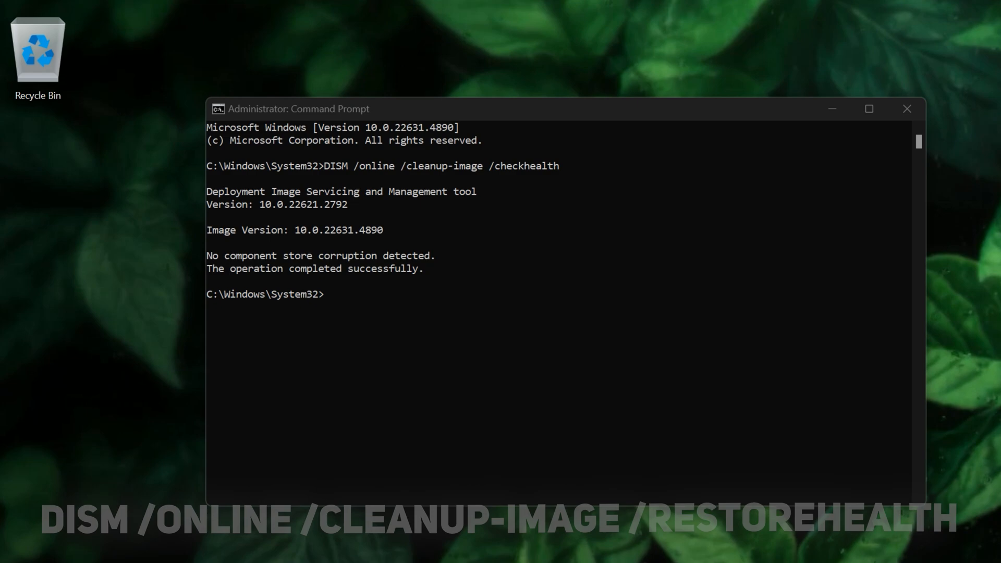
pyautogui.write('DISM /Online /Cleanup-Image /RestoreHealth')
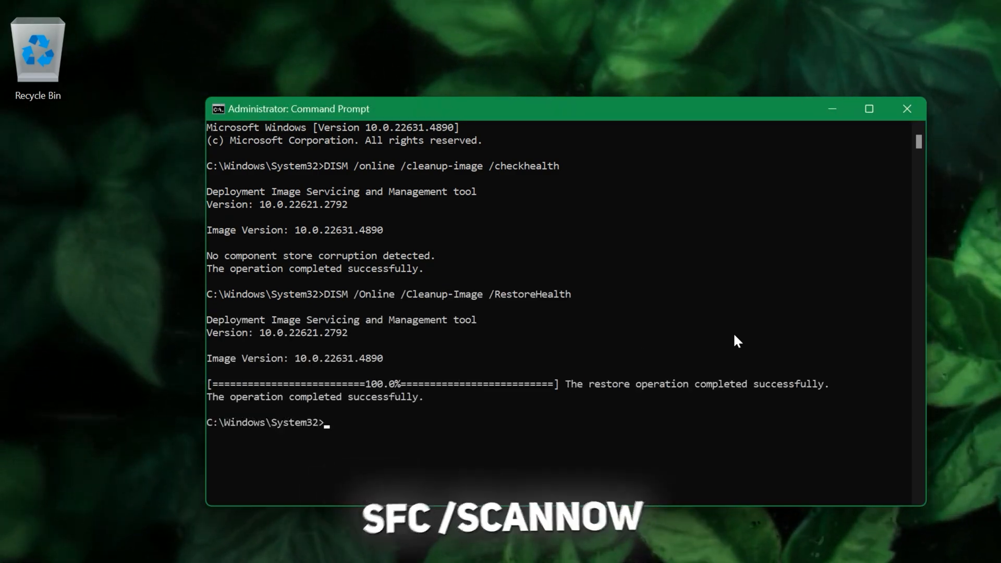
pyautogui.moveTo(395, 417)
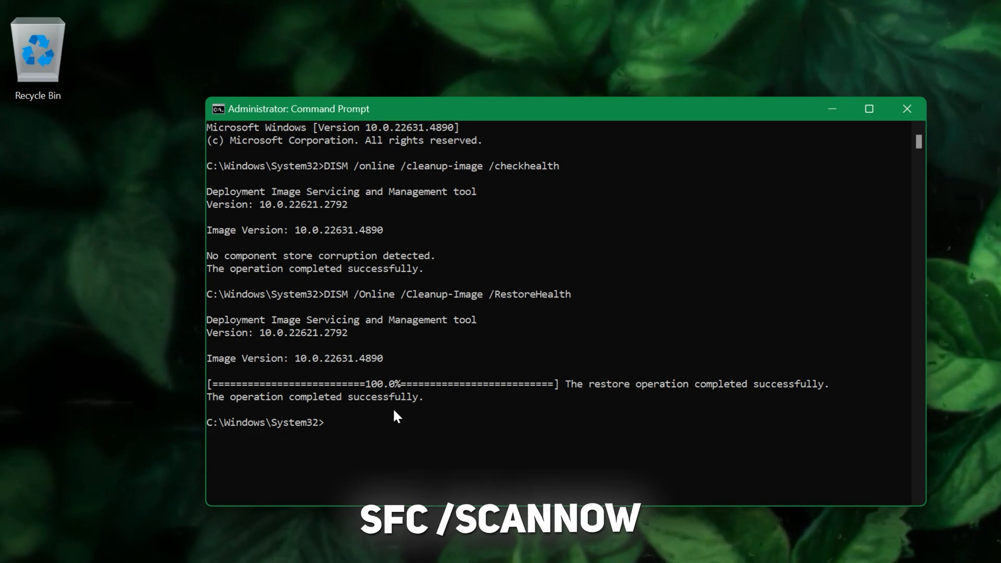
pyautogui.write('sfc /scannow')
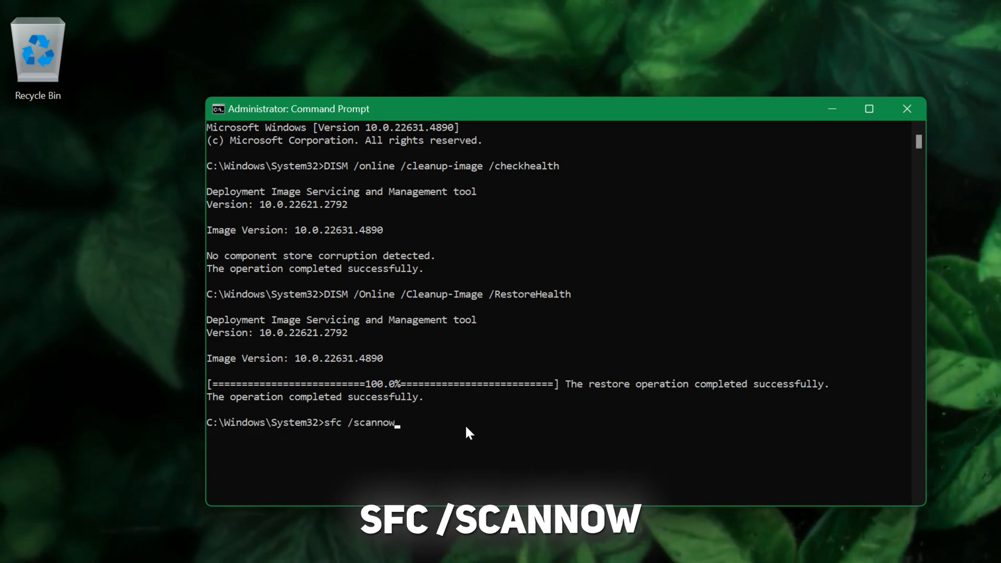
pyautogui.moveTo(713, 421)
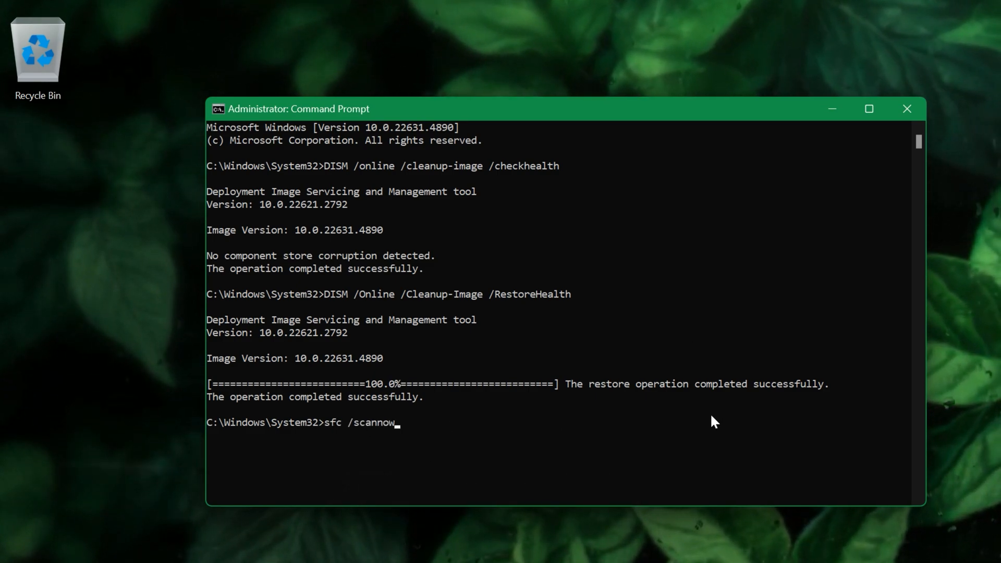
pyautogui.click(868, 108)
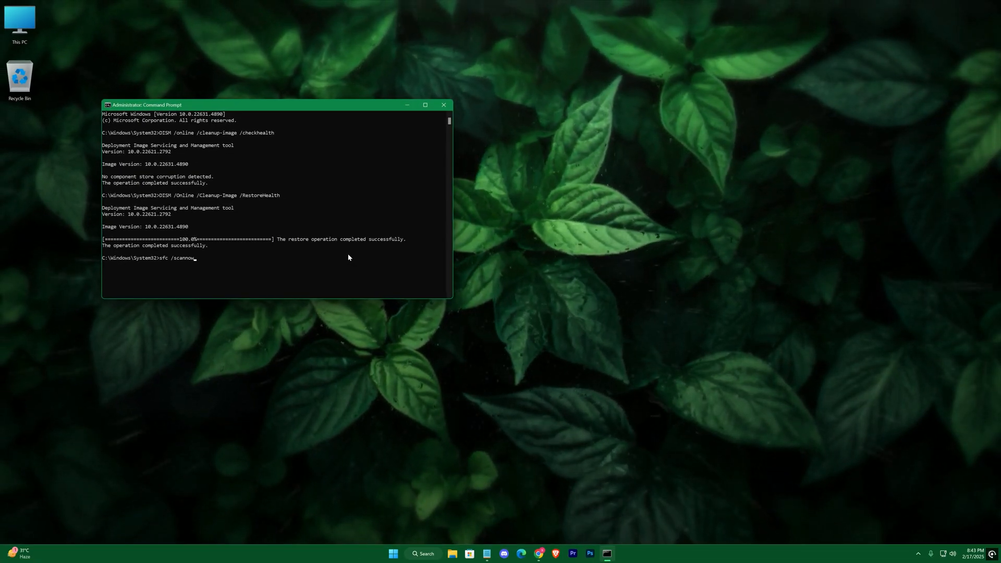